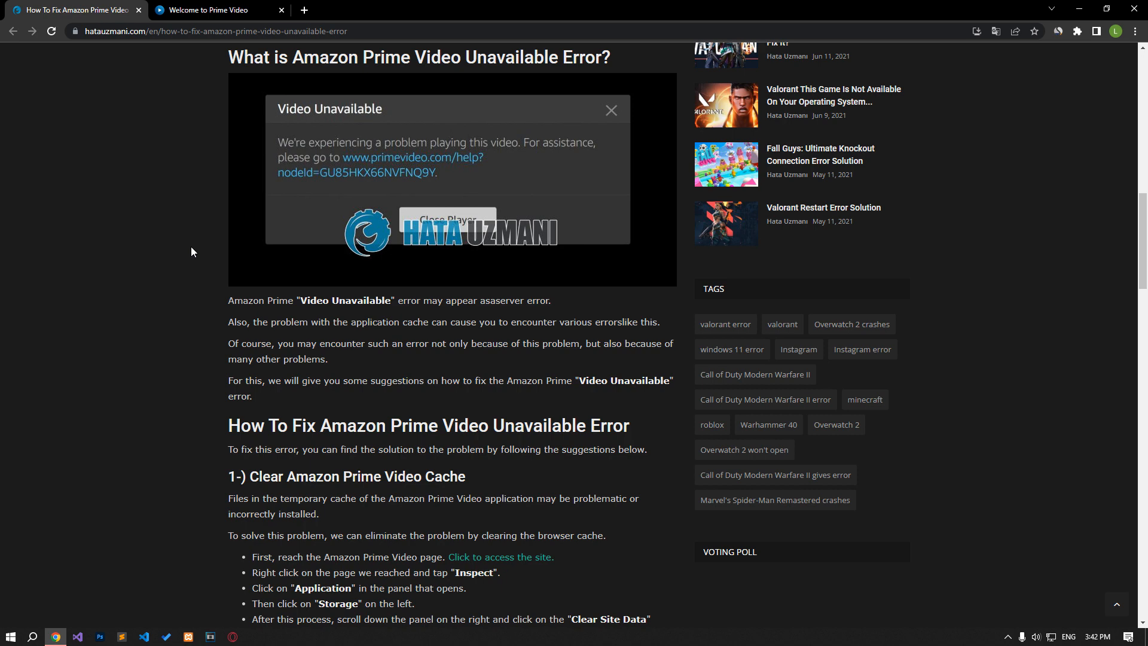
# - Inspect the Prime Video page and clear its stored site data from Application storage
pyautogui.scroll(-3)
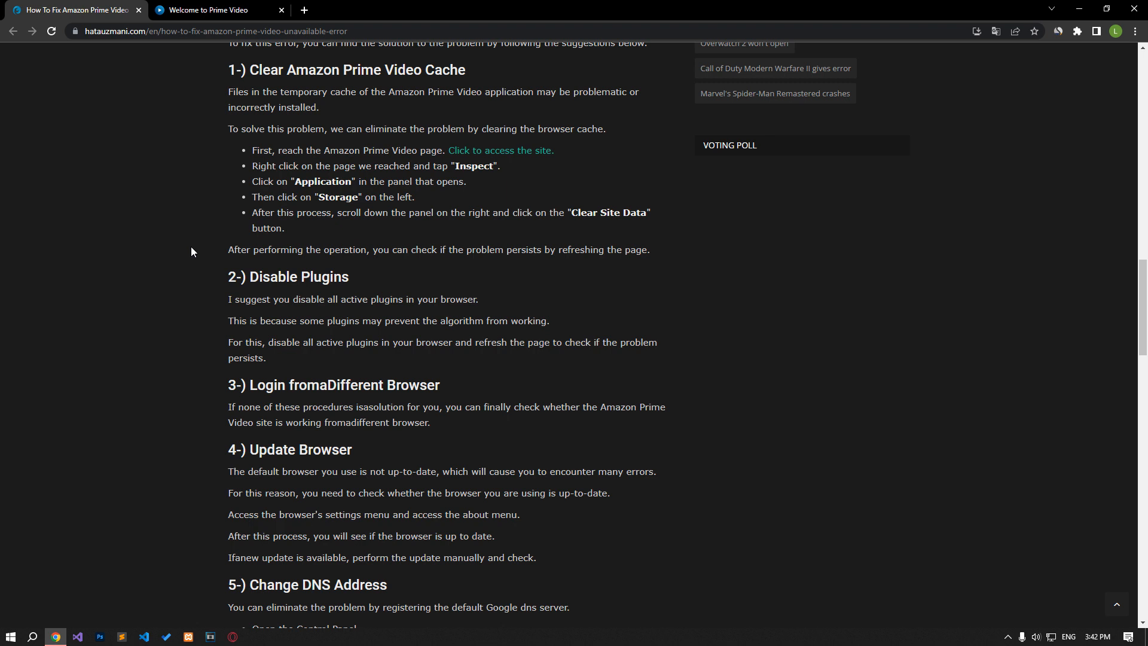
pyautogui.moveTo(211, 78)
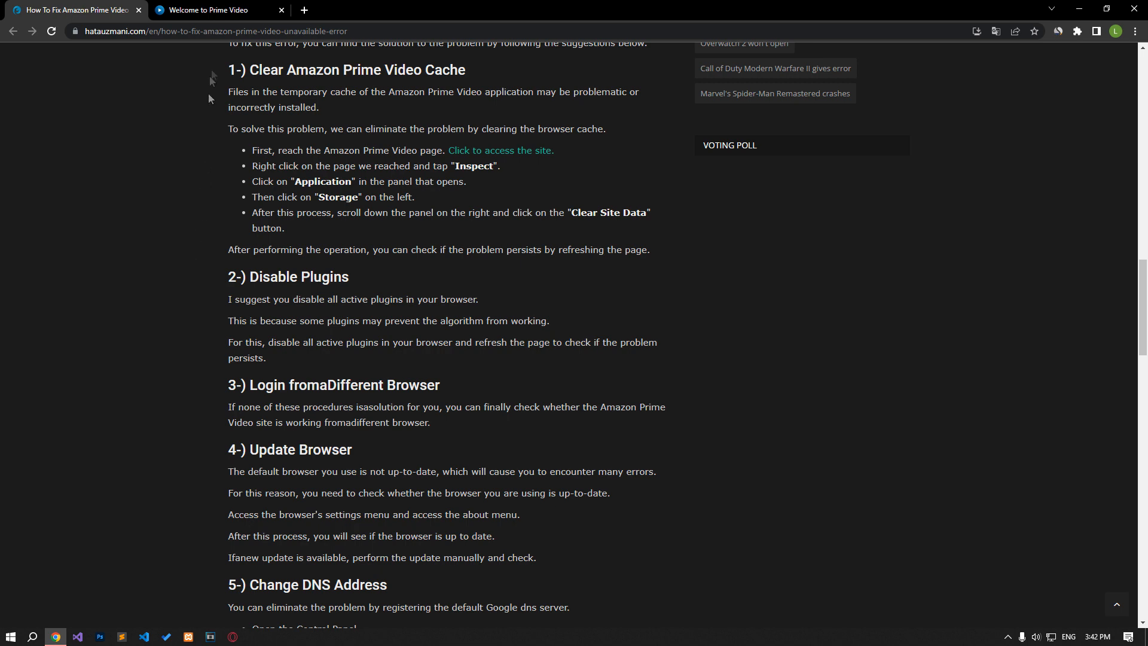
pyautogui.click(212, 10)
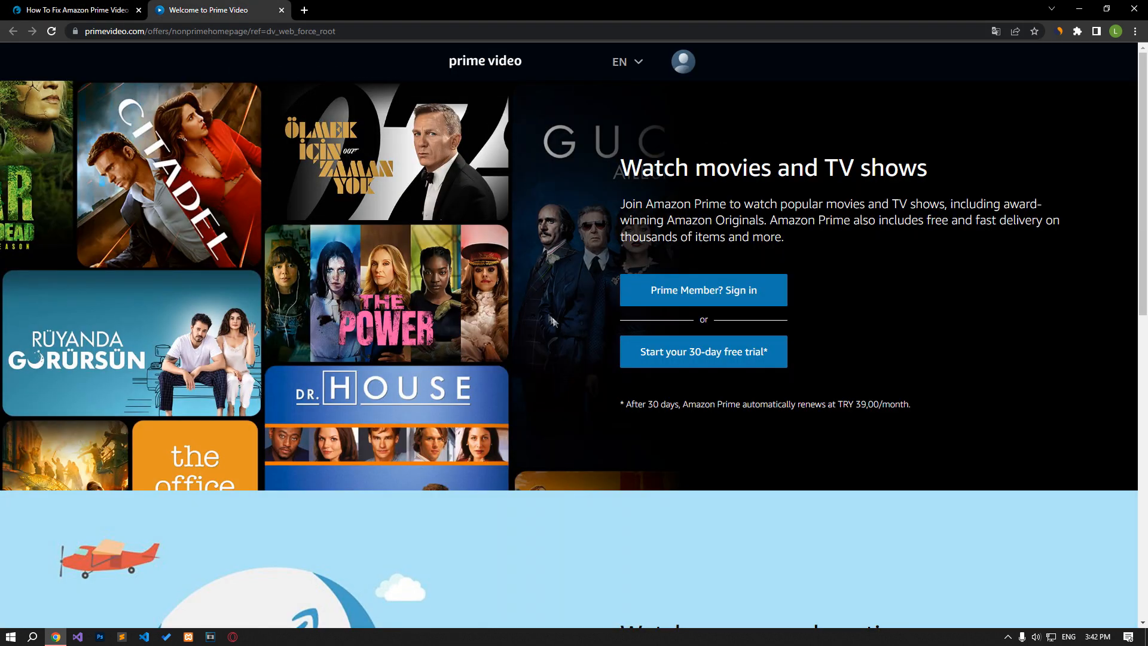
pyautogui.rightClick(545, 317)
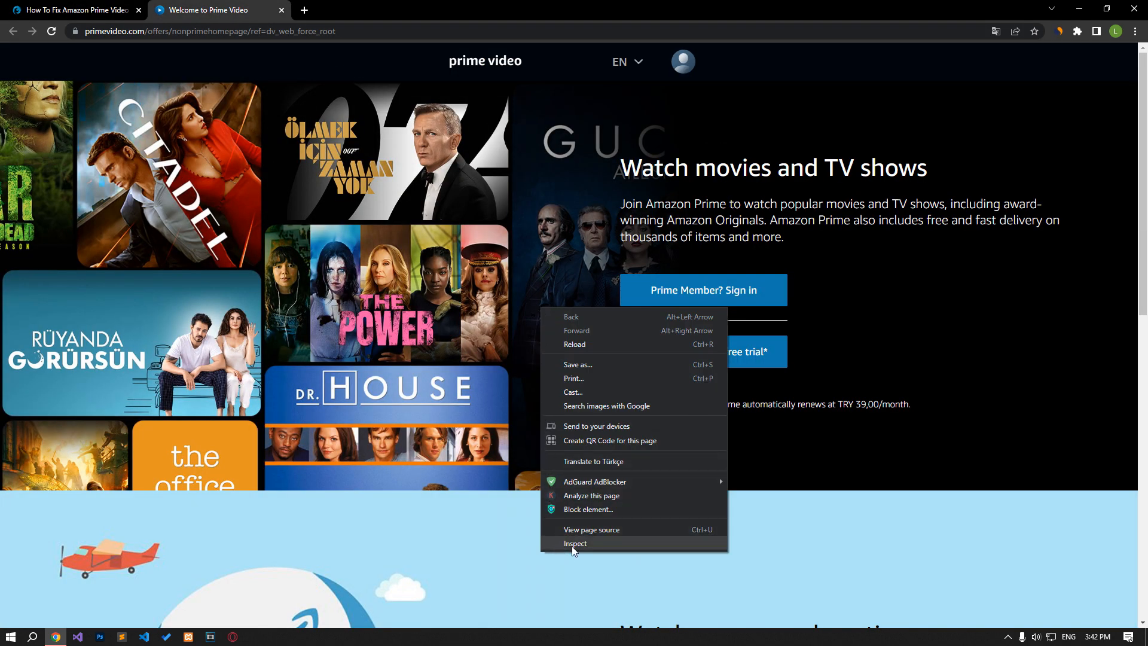
pyautogui.click(576, 544)
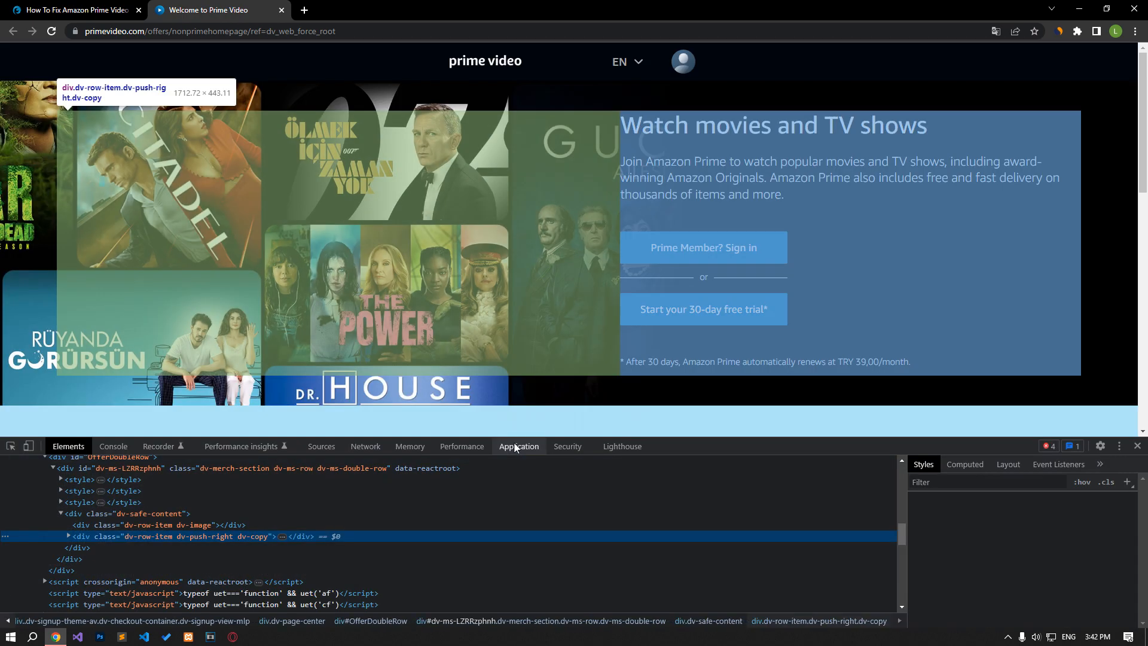
pyautogui.click(518, 446)
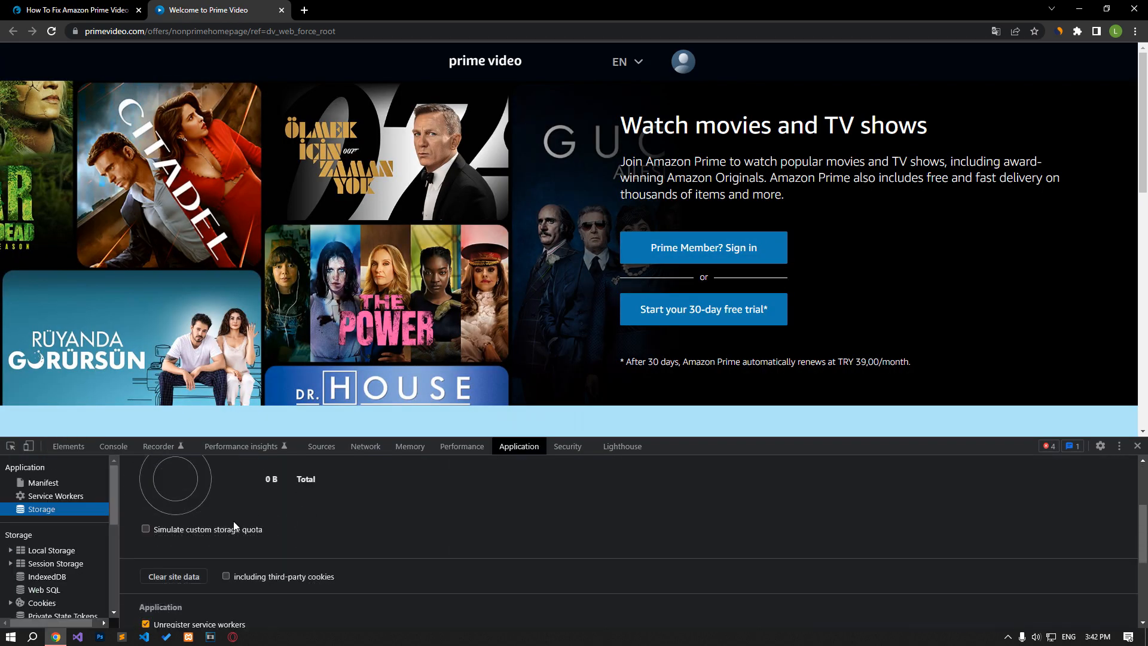
pyautogui.moveTo(173, 576)
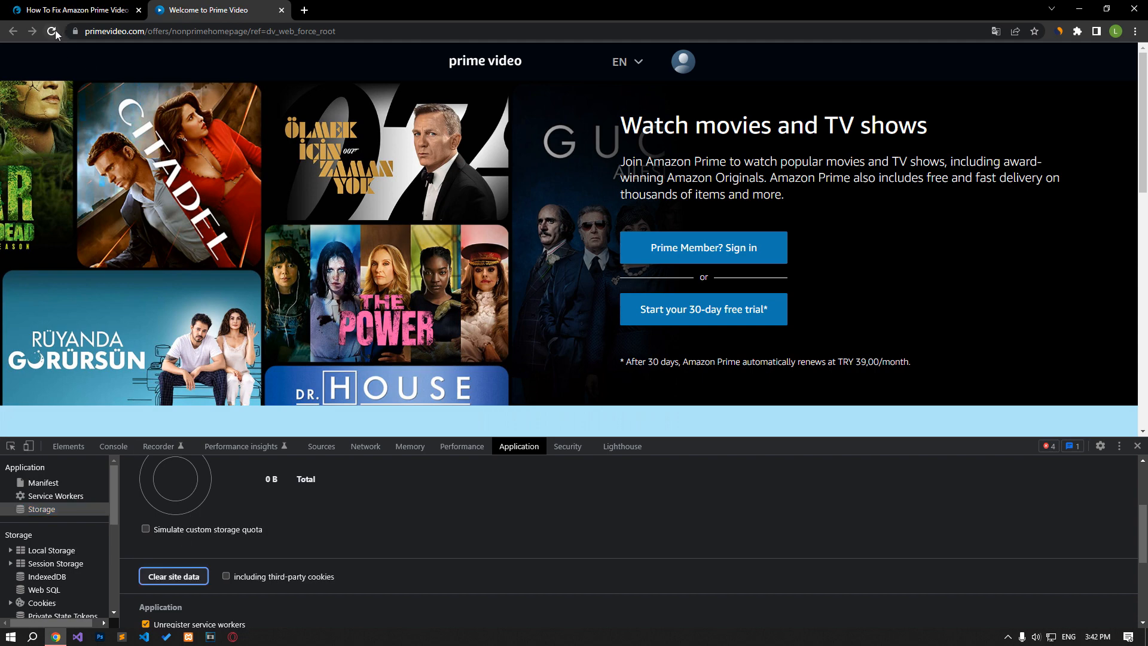
# - Reload the Prime Video page and return to the troubleshooting article
pyautogui.click(52, 31)
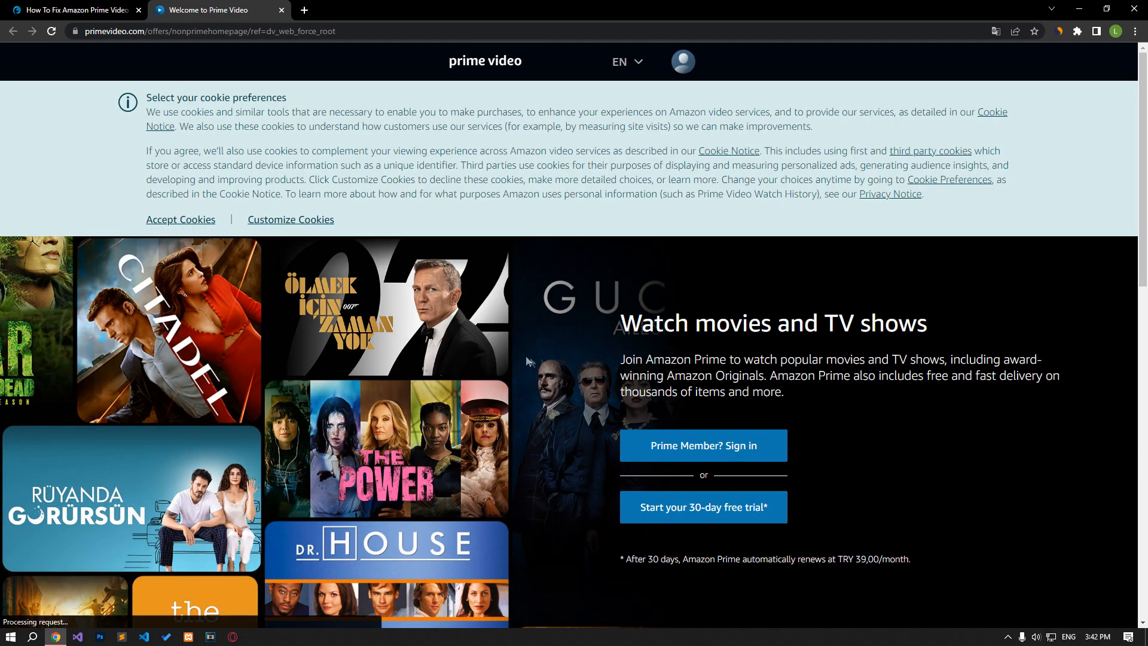
pyautogui.moveTo(491, 357)
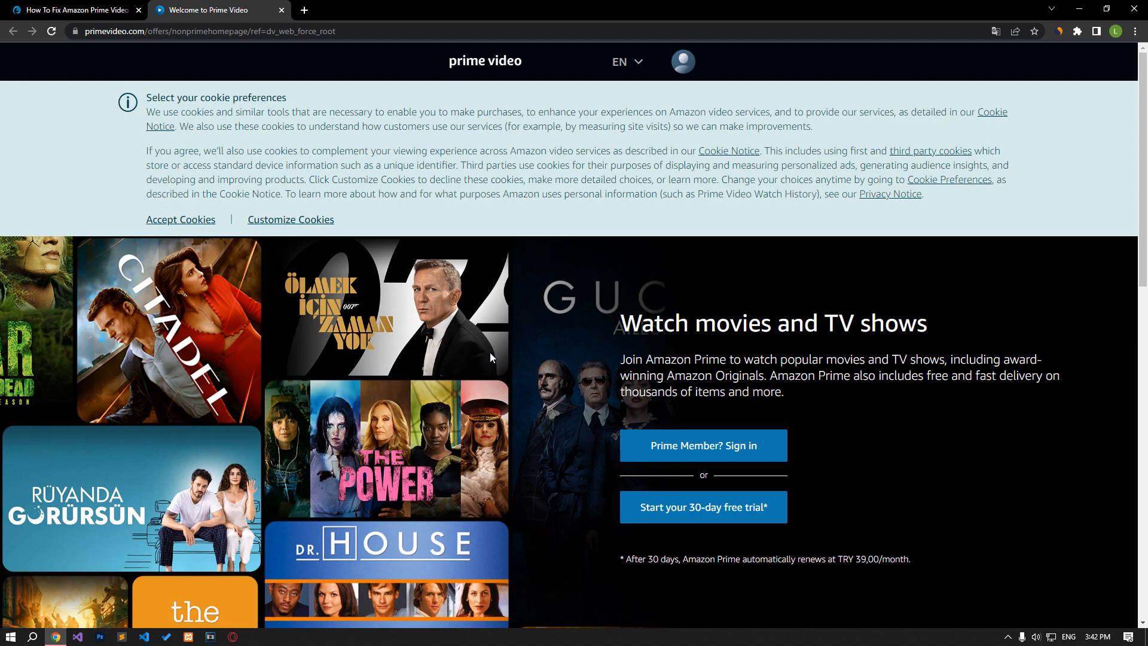
pyautogui.click(73, 10)
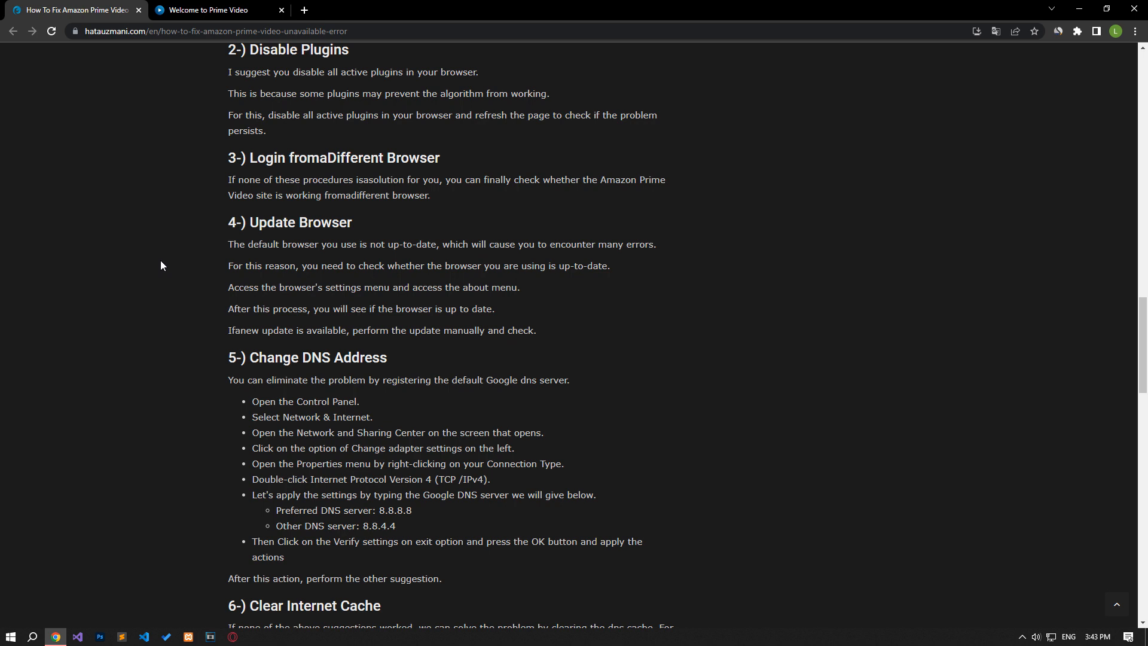
pyautogui.click(1136, 31)
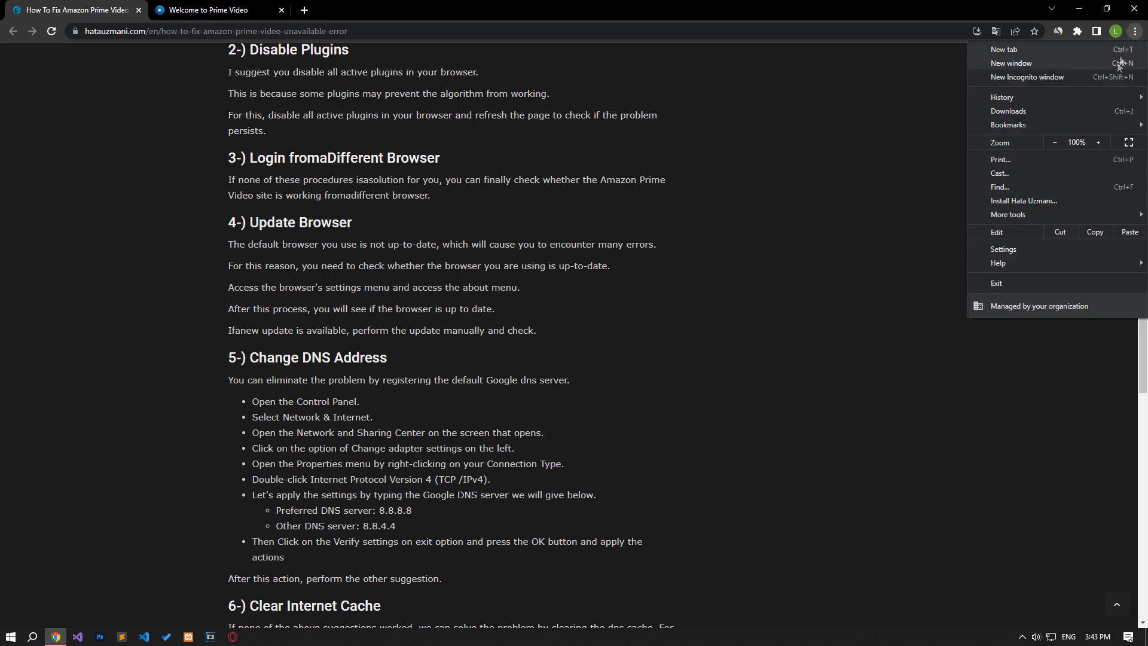
pyautogui.click(1009, 214)
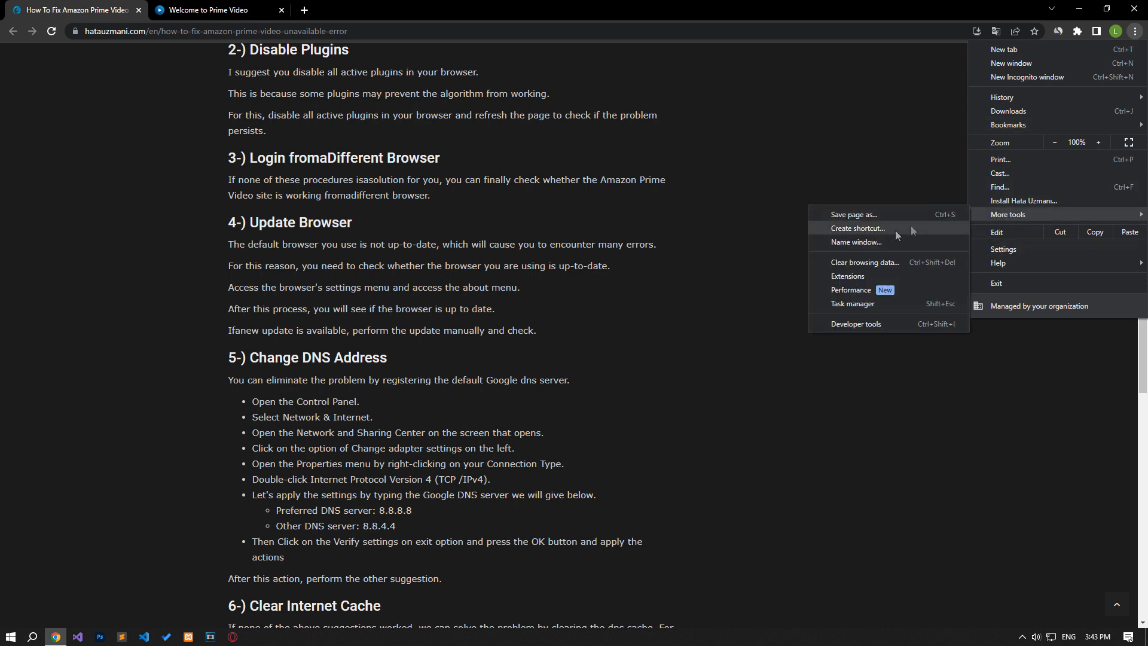
pyautogui.click(848, 276)
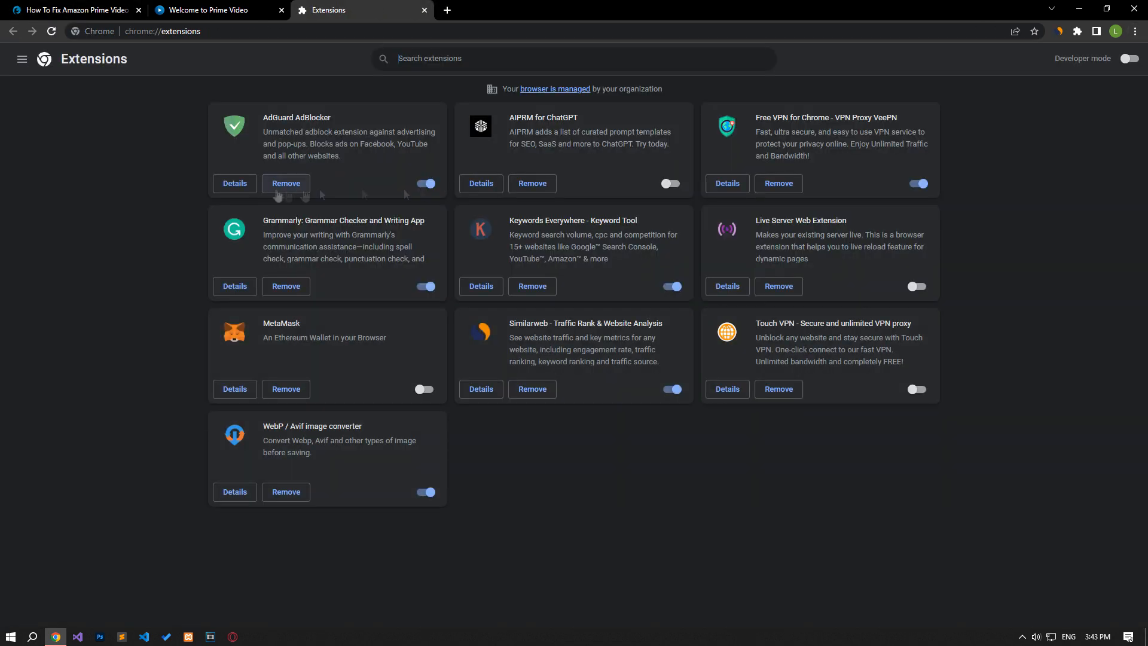
pyautogui.click(213, 10)
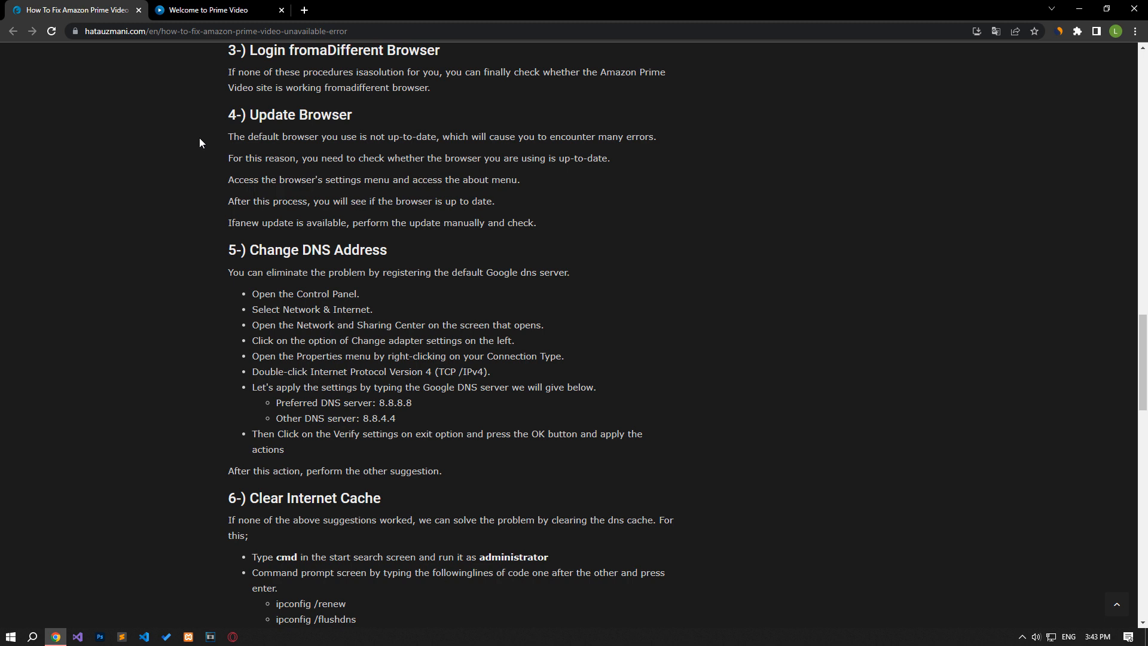
# - Scroll to the update-browser section and bring up Chrome's main ⋮ menu
pyautogui.scroll(-3)
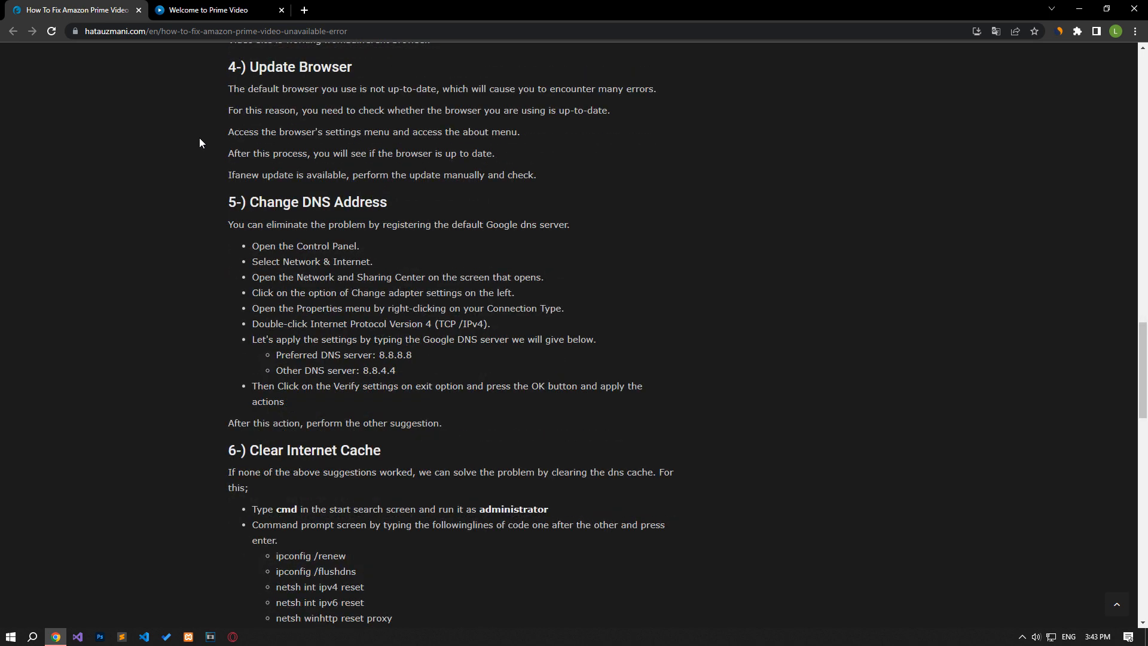
pyautogui.click(1136, 32)
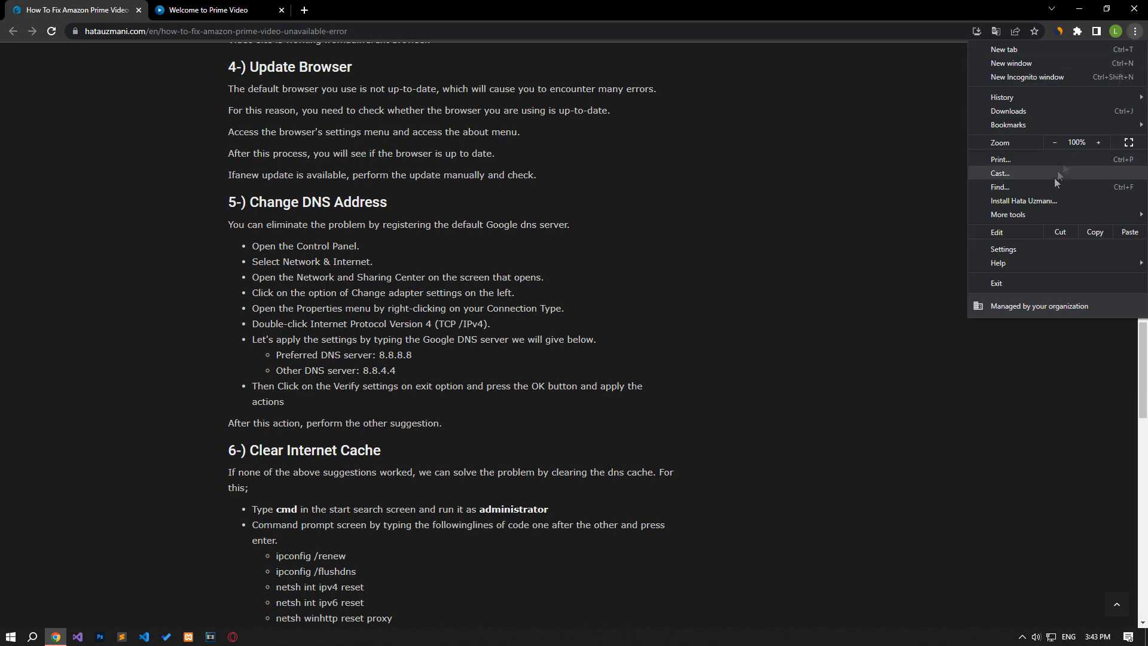
# - Update Chrome to 113.0.5672.126 via About Chrome and relaunch the browser
pyautogui.click(1005, 249)
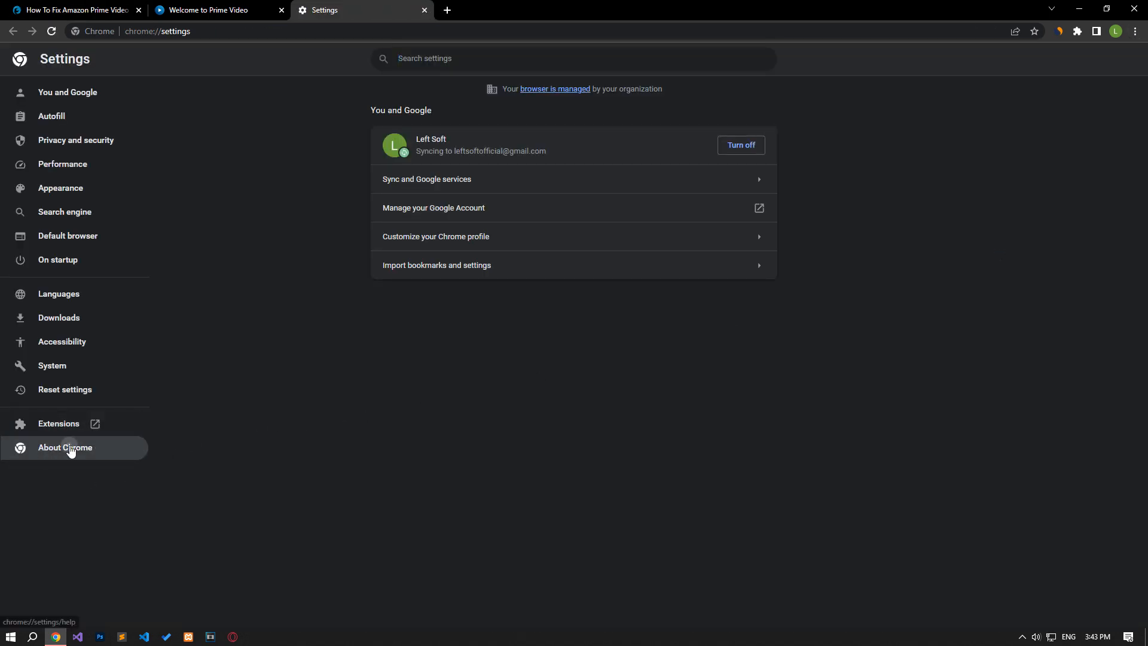
pyautogui.click(66, 448)
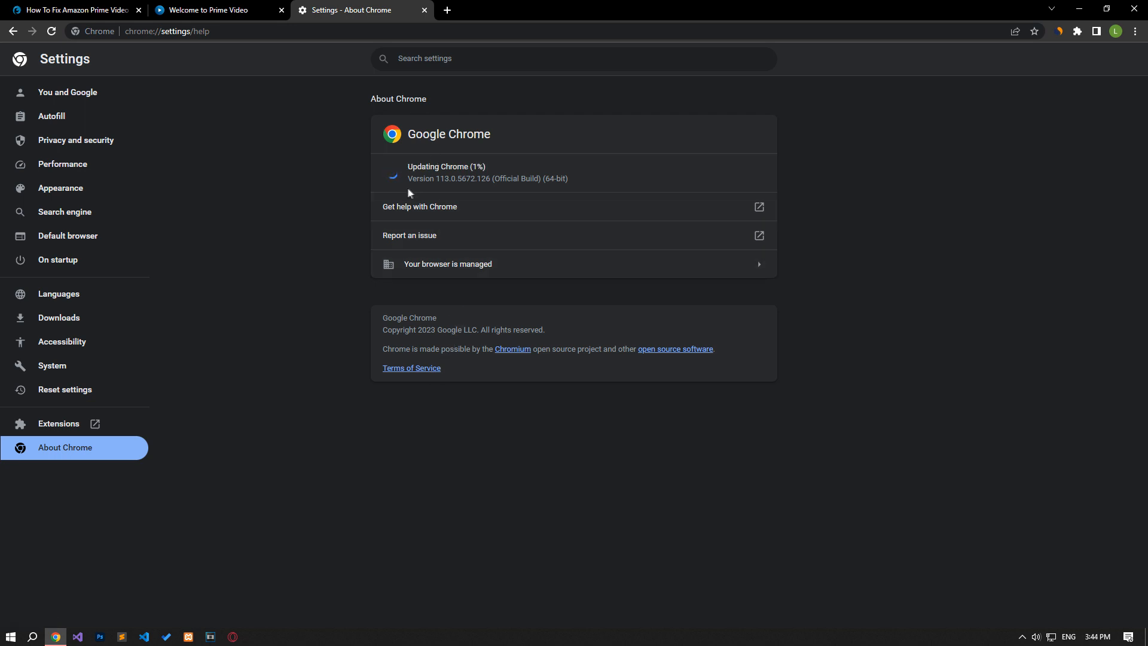
pyautogui.moveTo(323, 205)
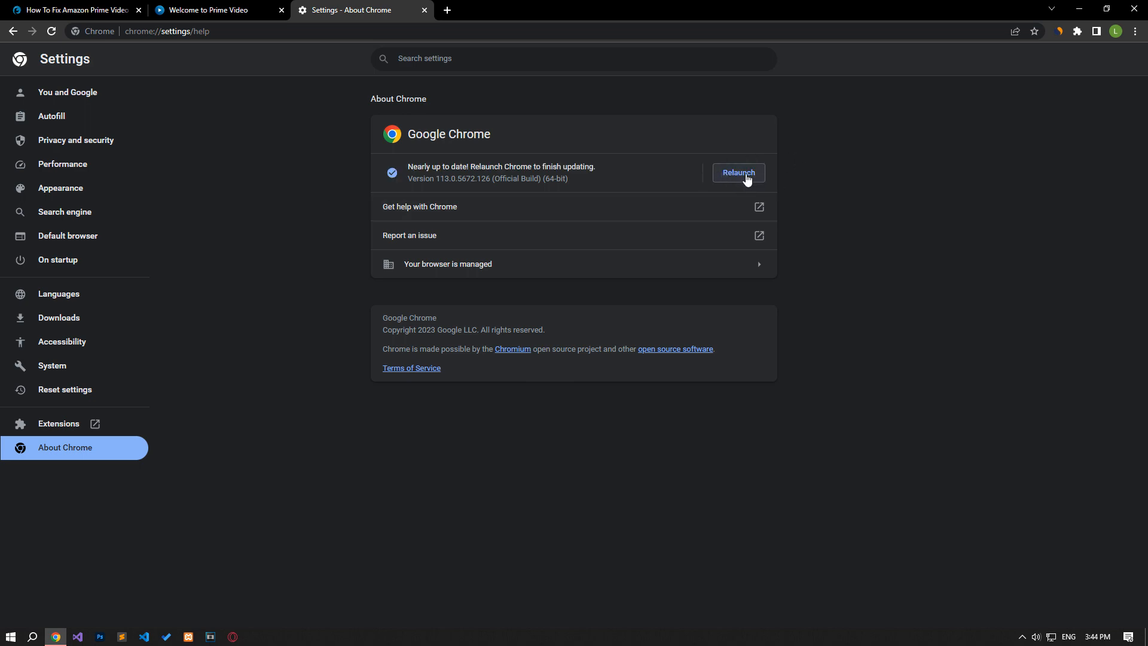
pyautogui.click(737, 173)
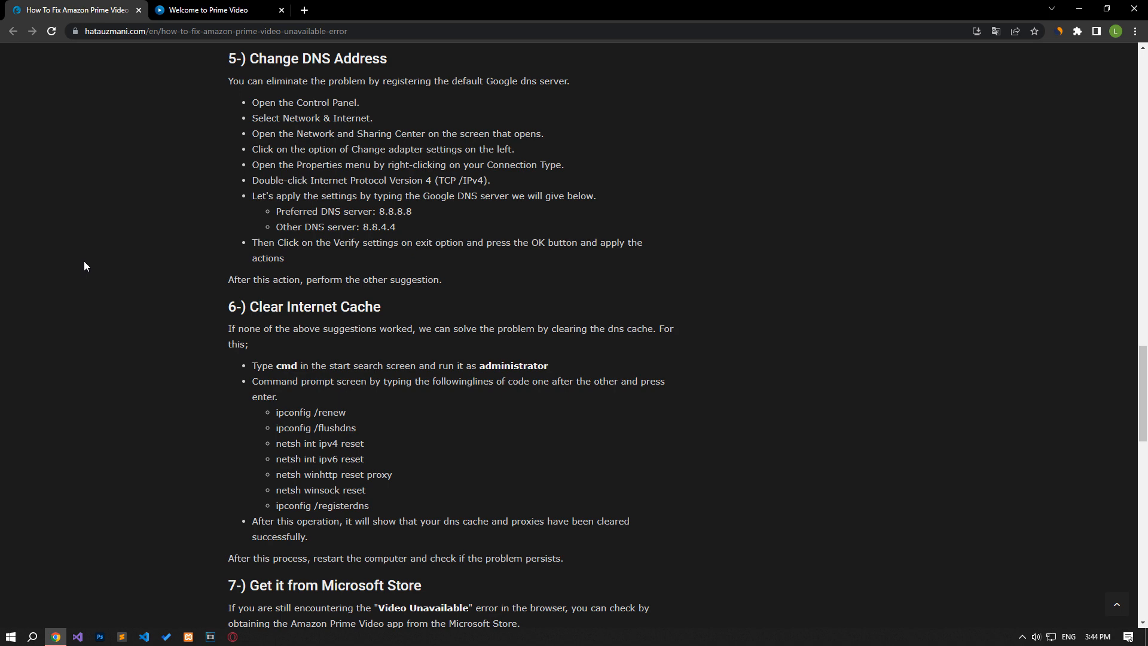
# - Launch Control Panel from the Start menu over the DNS steps
pyautogui.click(9, 636)
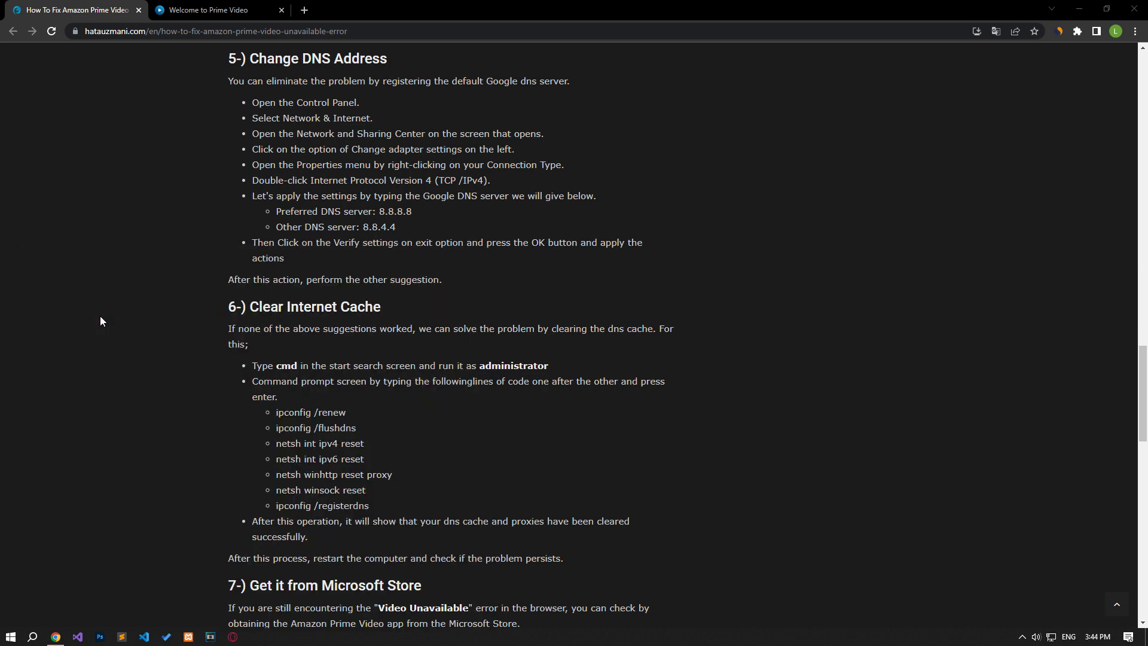
pyautogui.click(254, 636)
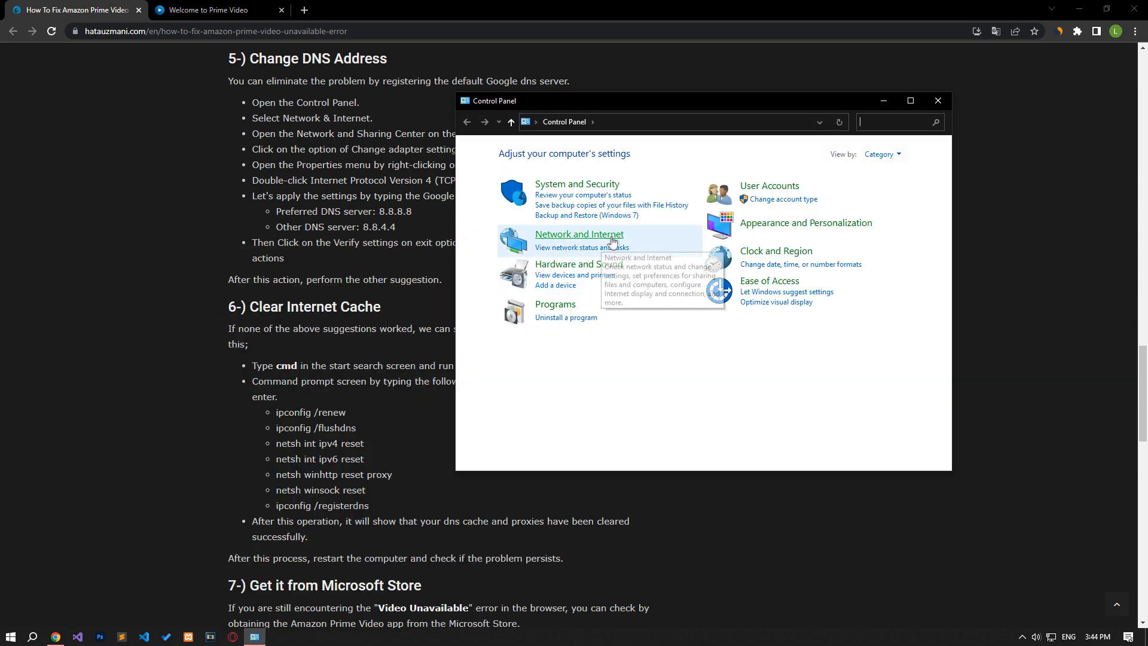
# - Reach the Ethernet connection's IPv4 protocol settings through Network and Sharing Center
pyautogui.click(579, 234)
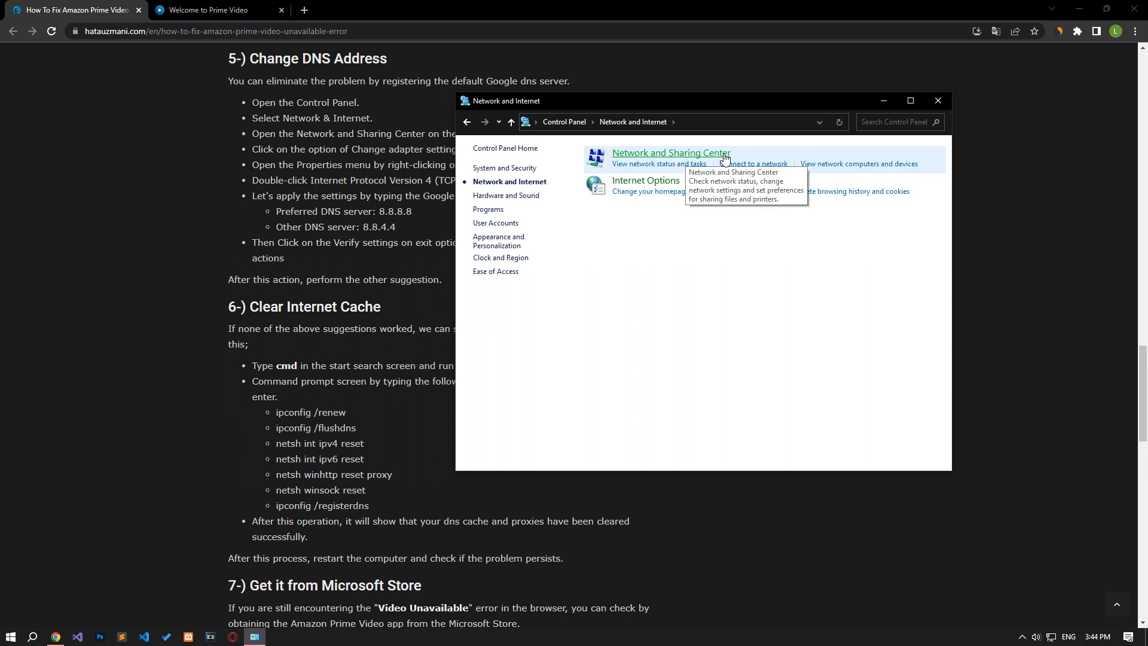
pyautogui.click(669, 152)
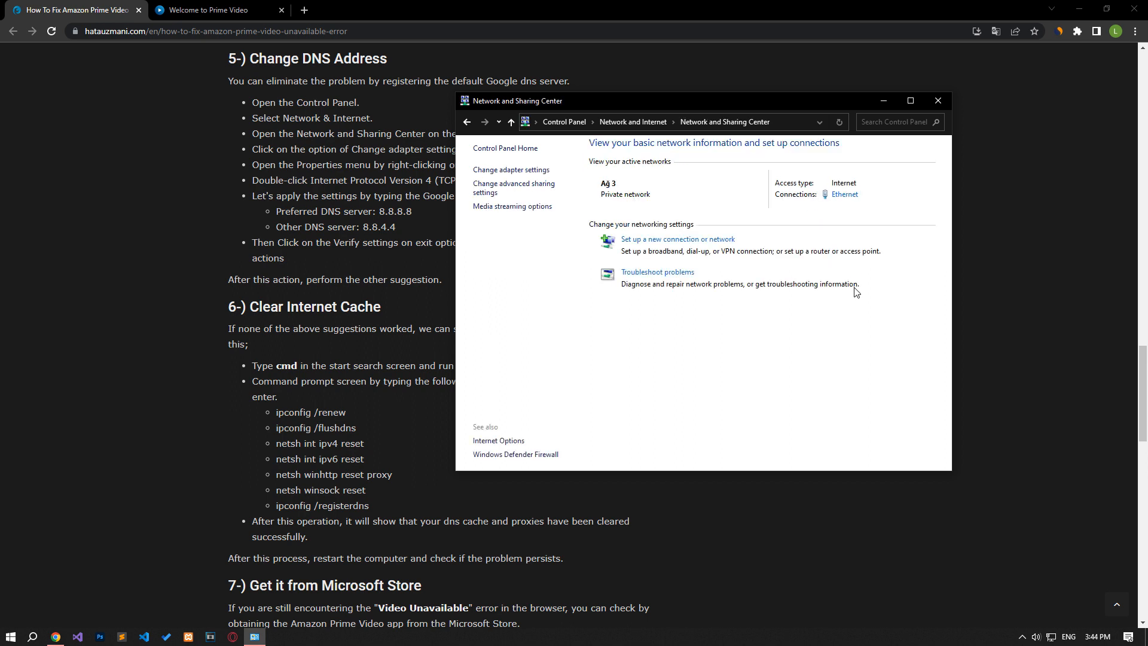
pyautogui.moveTo(845, 194)
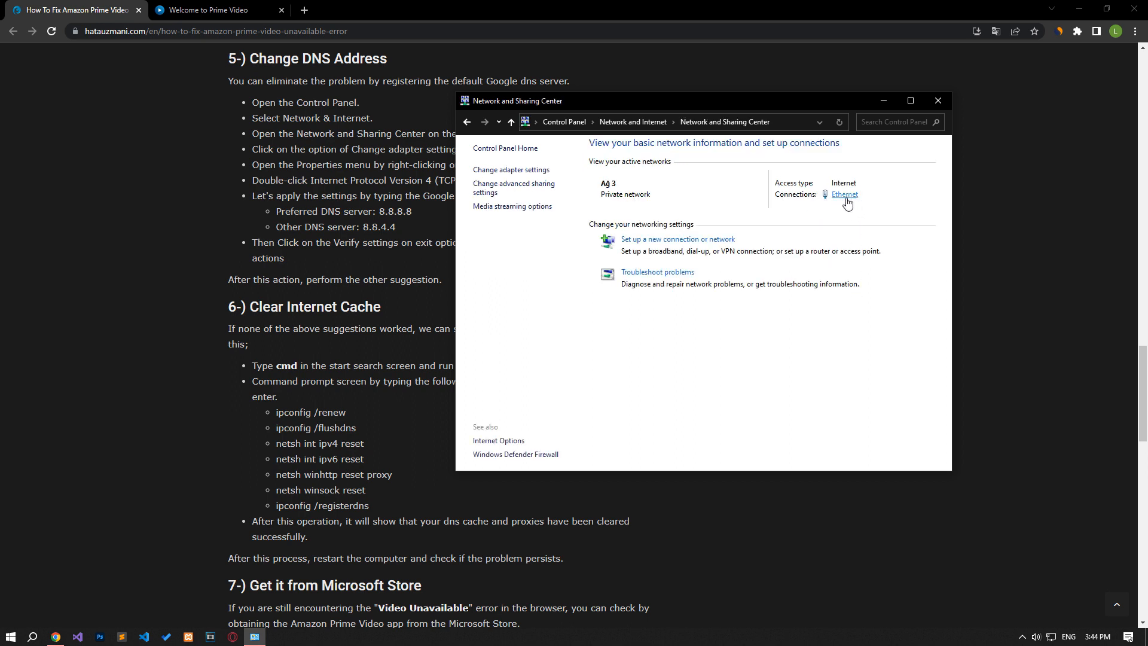
pyautogui.click(844, 194)
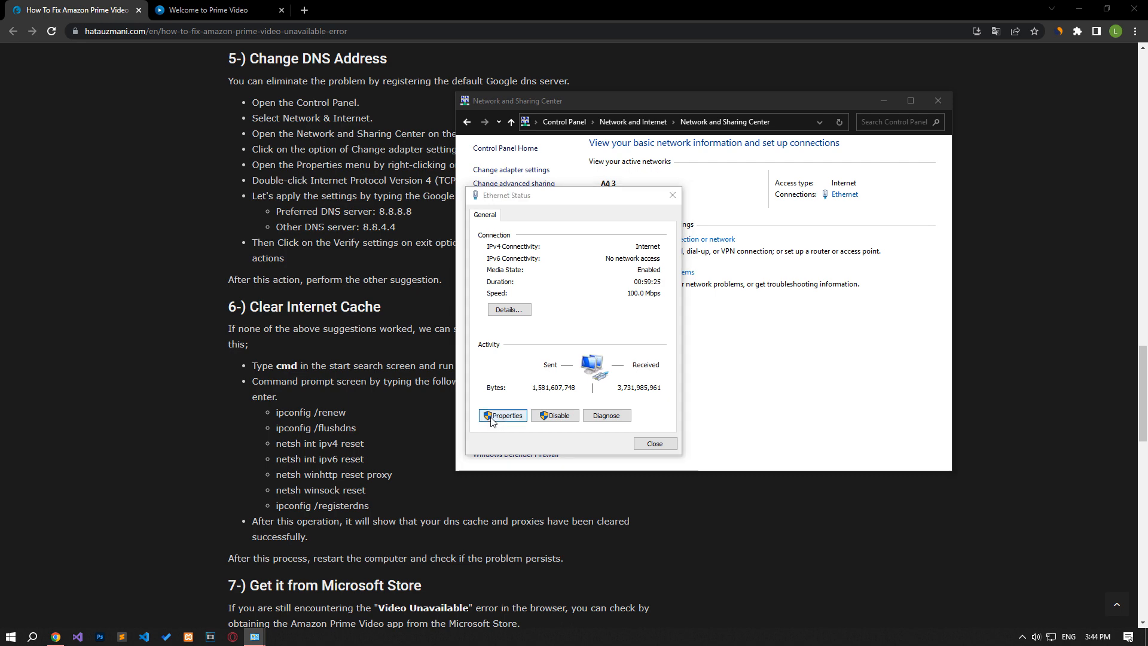
pyautogui.click(503, 415)
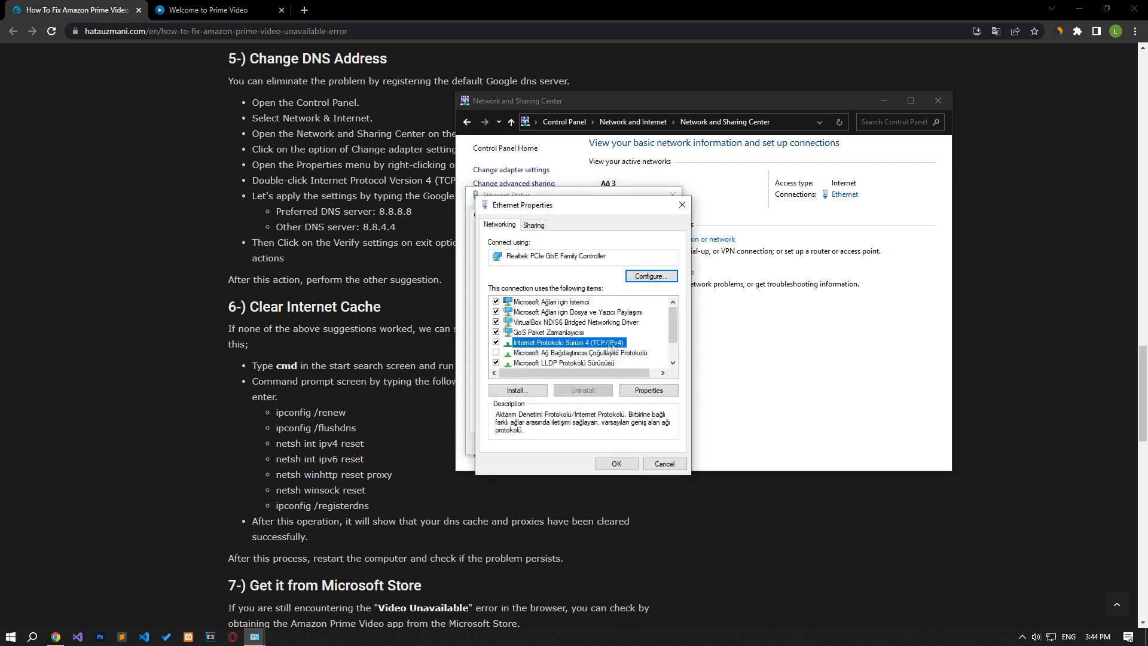
pyautogui.click(647, 390)
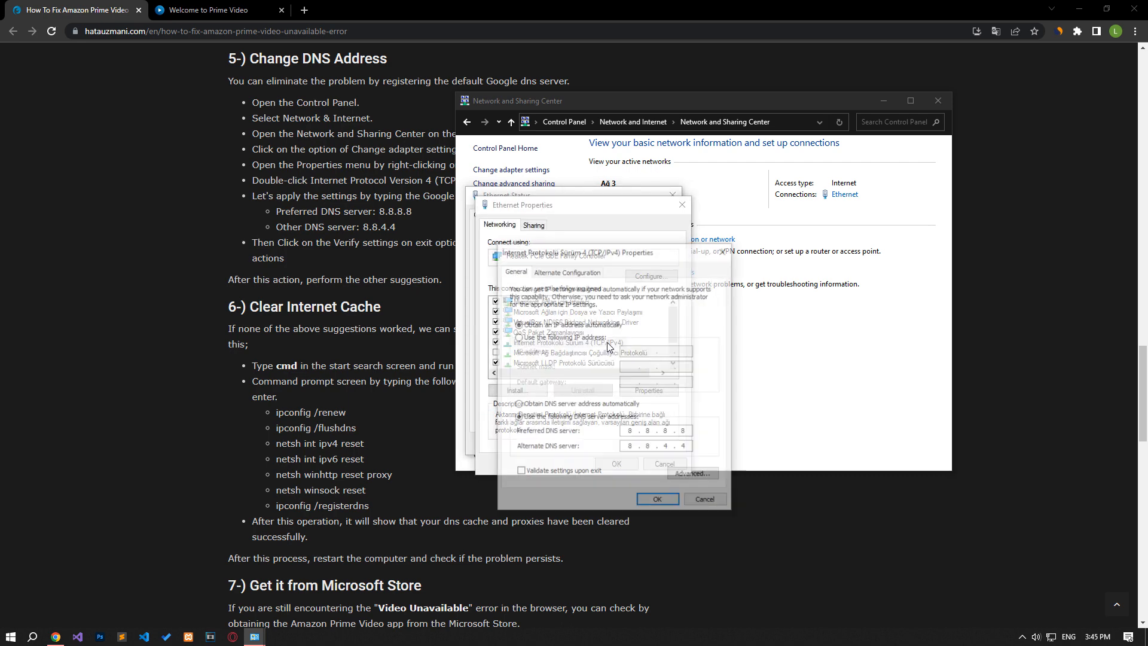
# - Set DNS servers to 8.8.8.8 and 8.8.4.4 and apply with IPv6 turned off
pyautogui.click(518, 404)
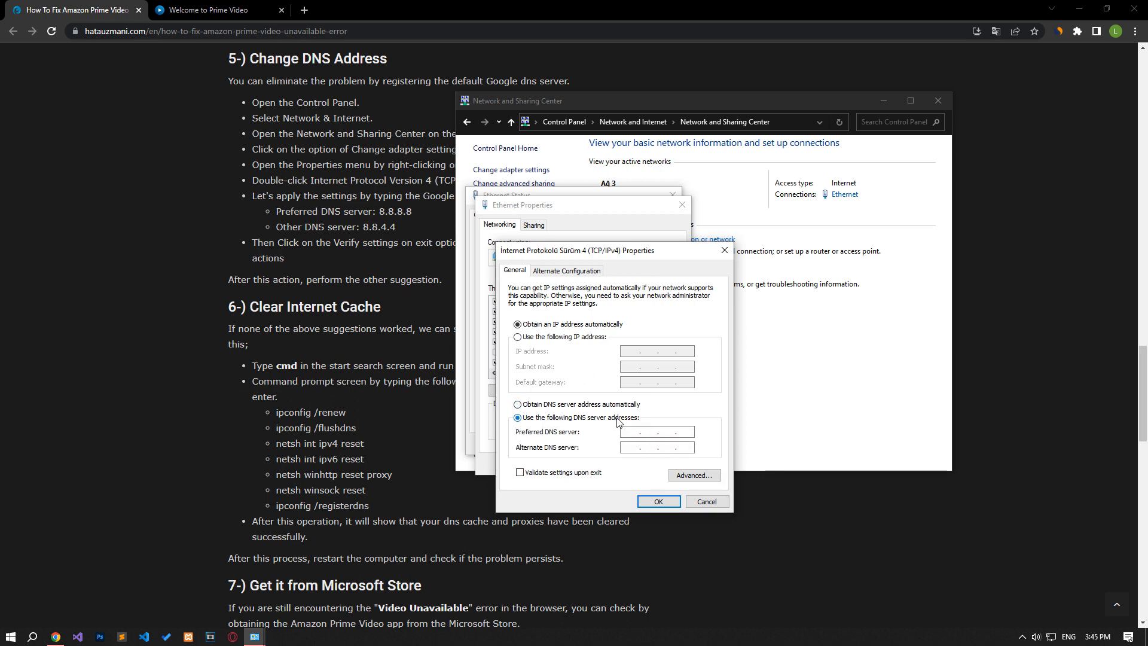
pyautogui.write('8.8.8.8')
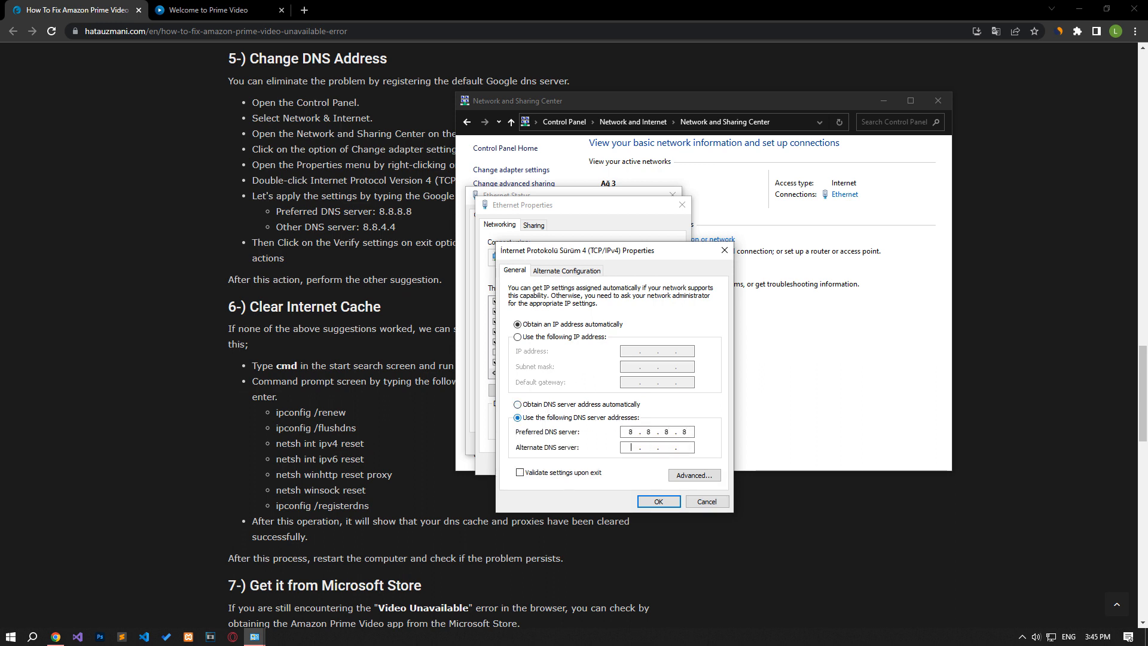
pyautogui.write('8.8.4.4')
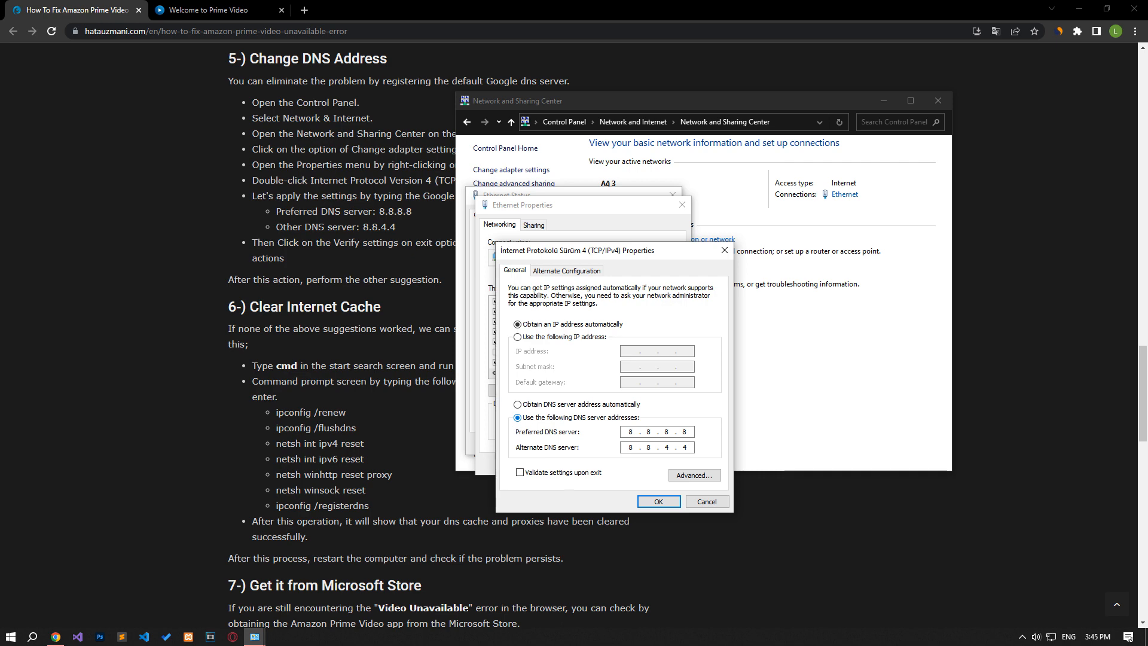
pyautogui.click(658, 501)
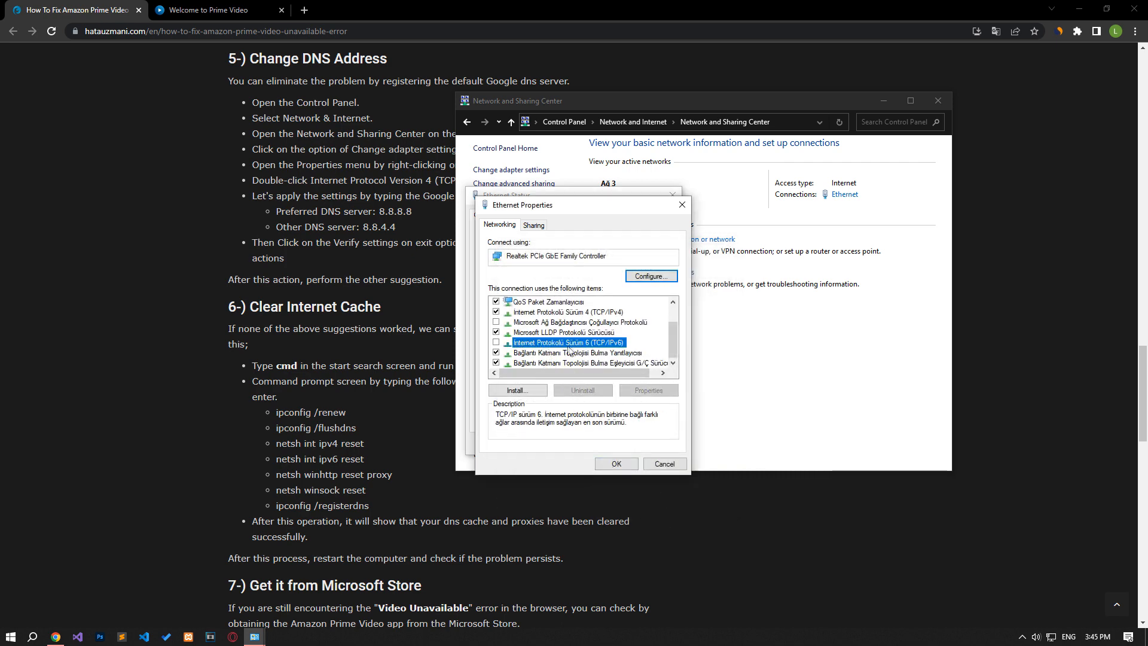
pyautogui.click(496, 342)
pyautogui.write('cmd')
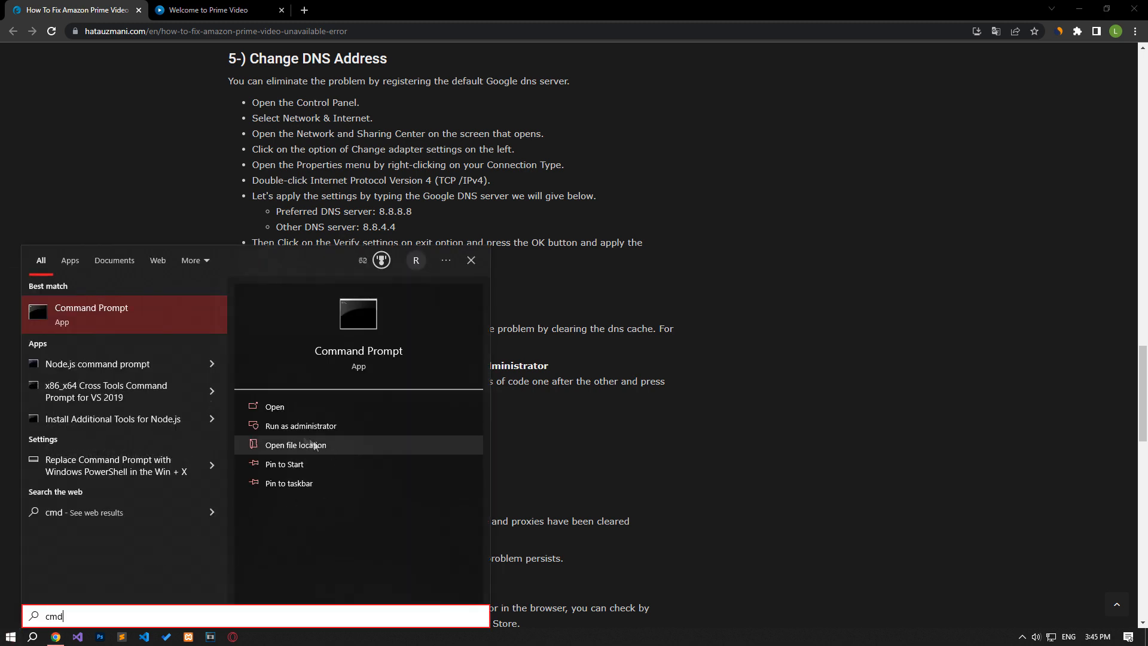
pyautogui.moveTo(300, 425)
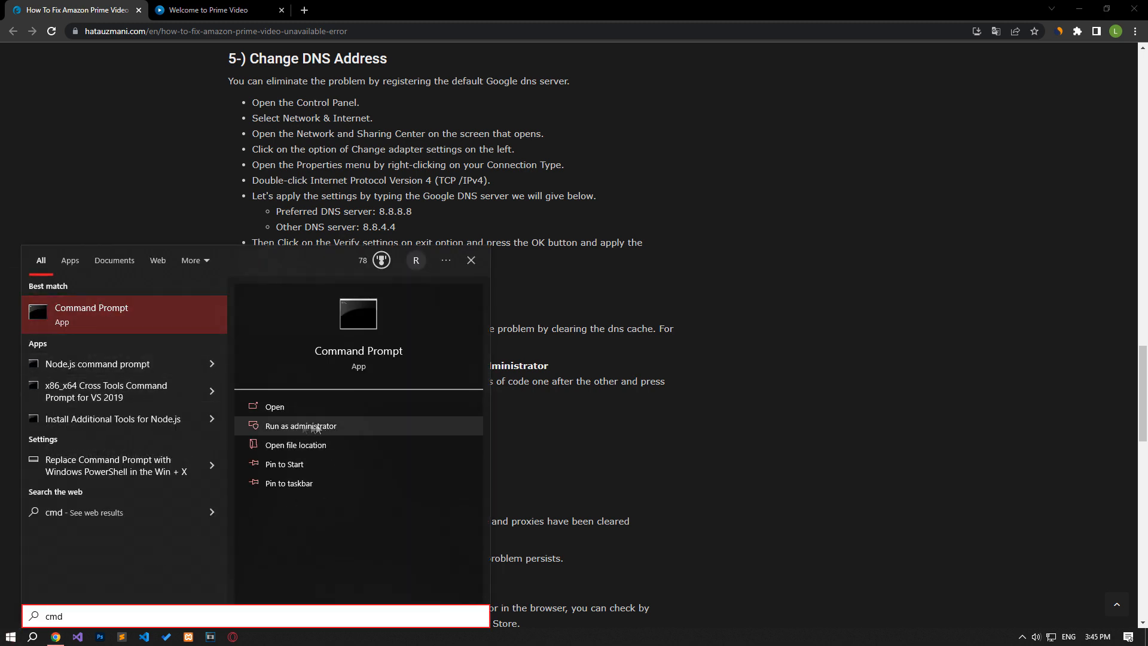
# - Run Command Prompt as administrator, then launch Microsoft Store from Start
pyautogui.click(299, 425)
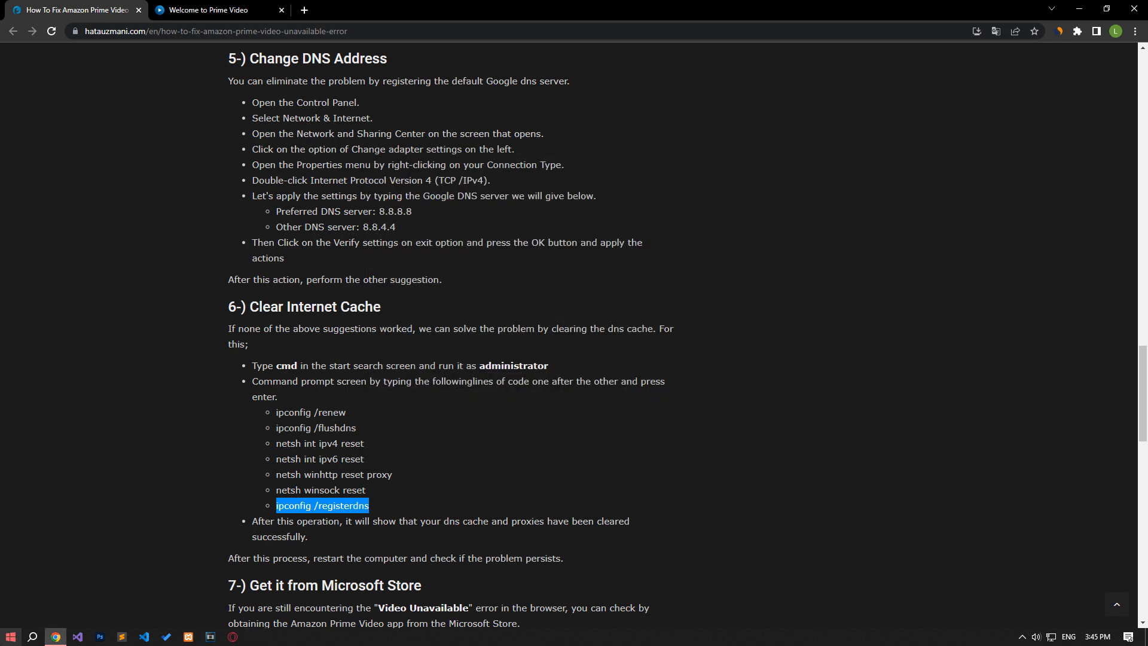
pyautogui.click(10, 636)
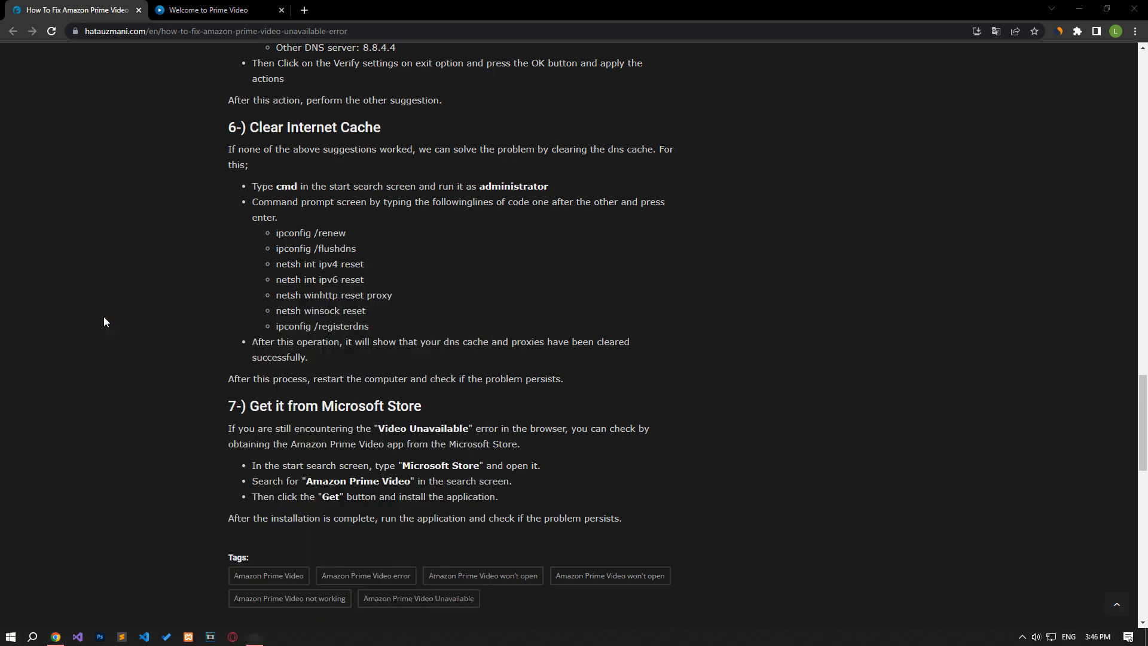
pyautogui.click(254, 636)
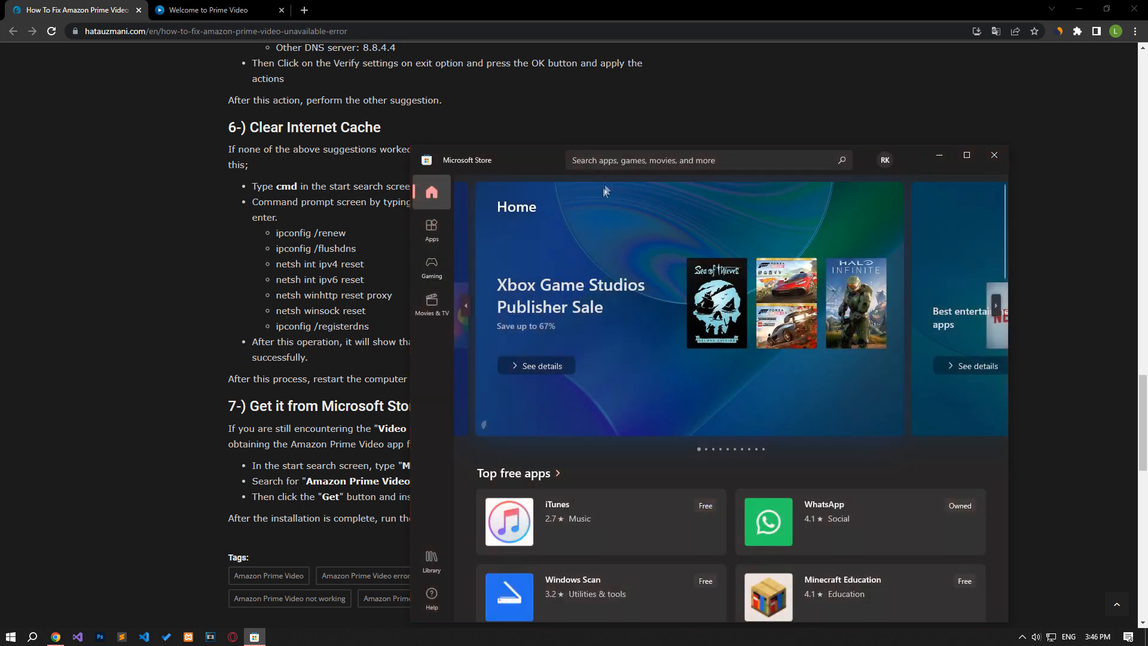
# - Install Prime Video for Windows from the Store search, then bring up Windows Settings
pyautogui.write('Amazon Prime Video')
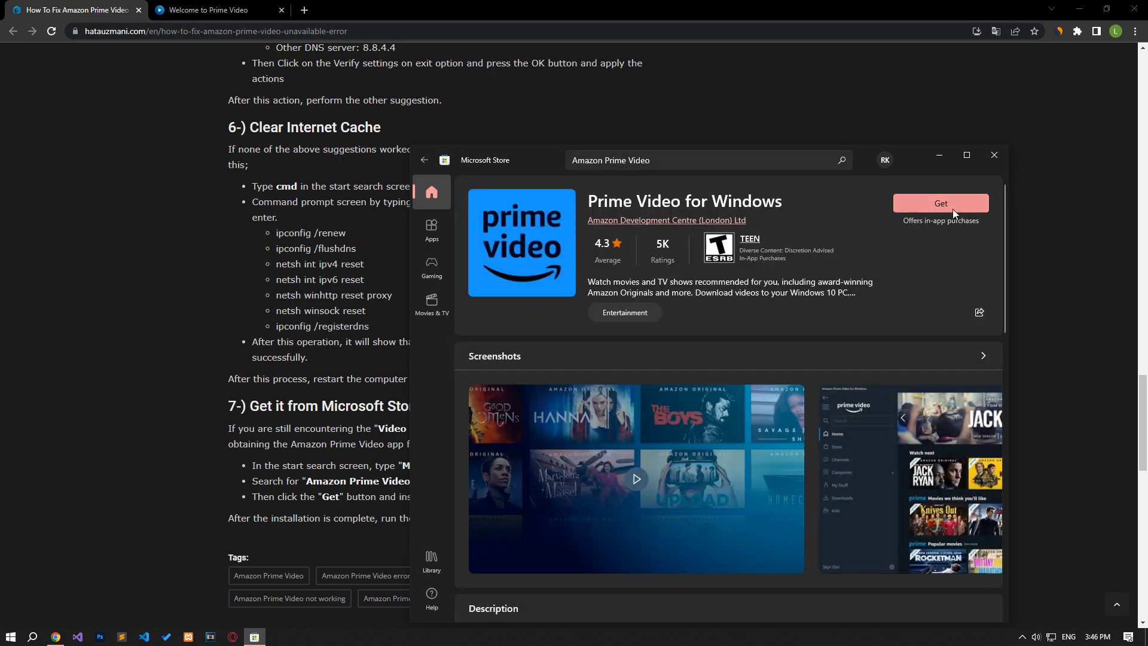
pyautogui.click(940, 203)
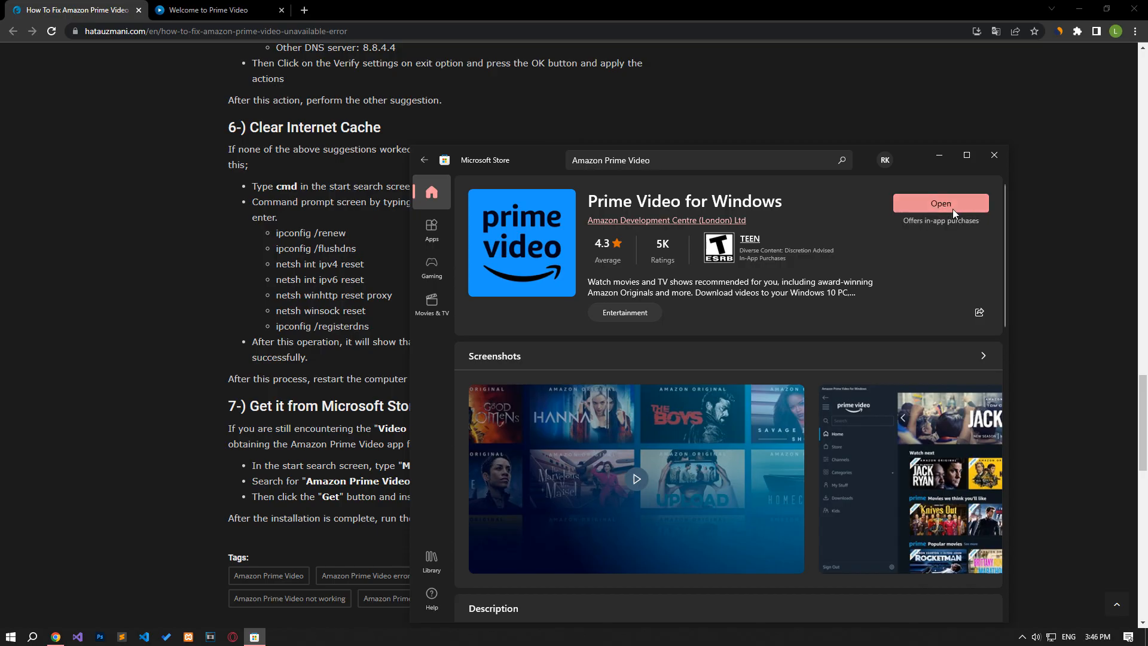
pyautogui.click(940, 202)
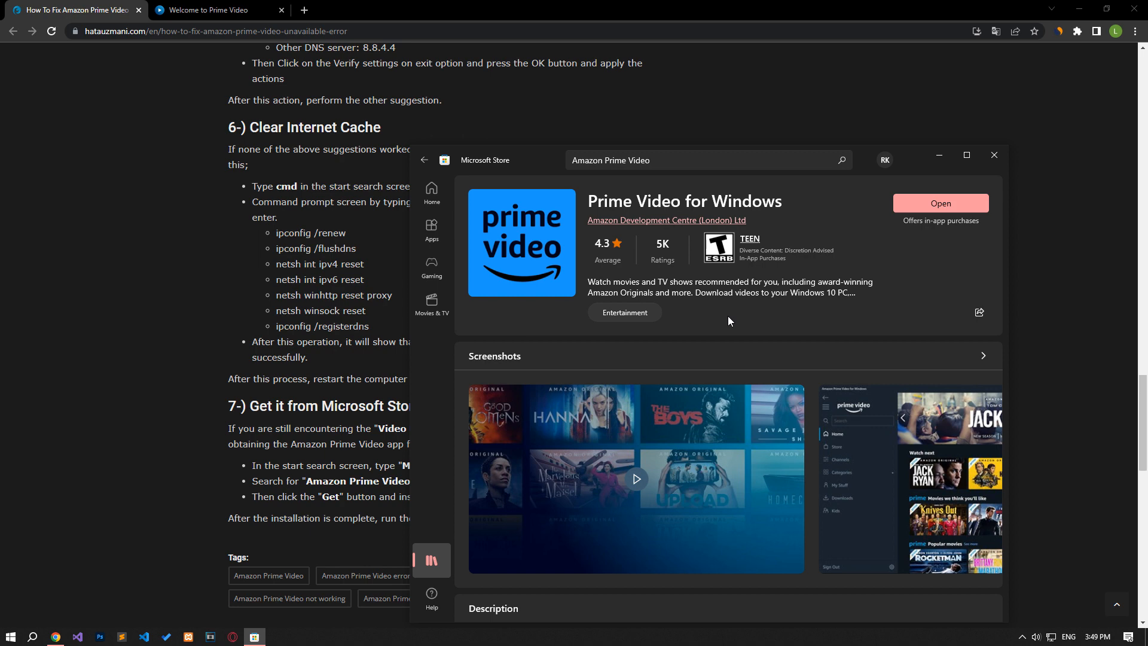
pyautogui.click(10, 636)
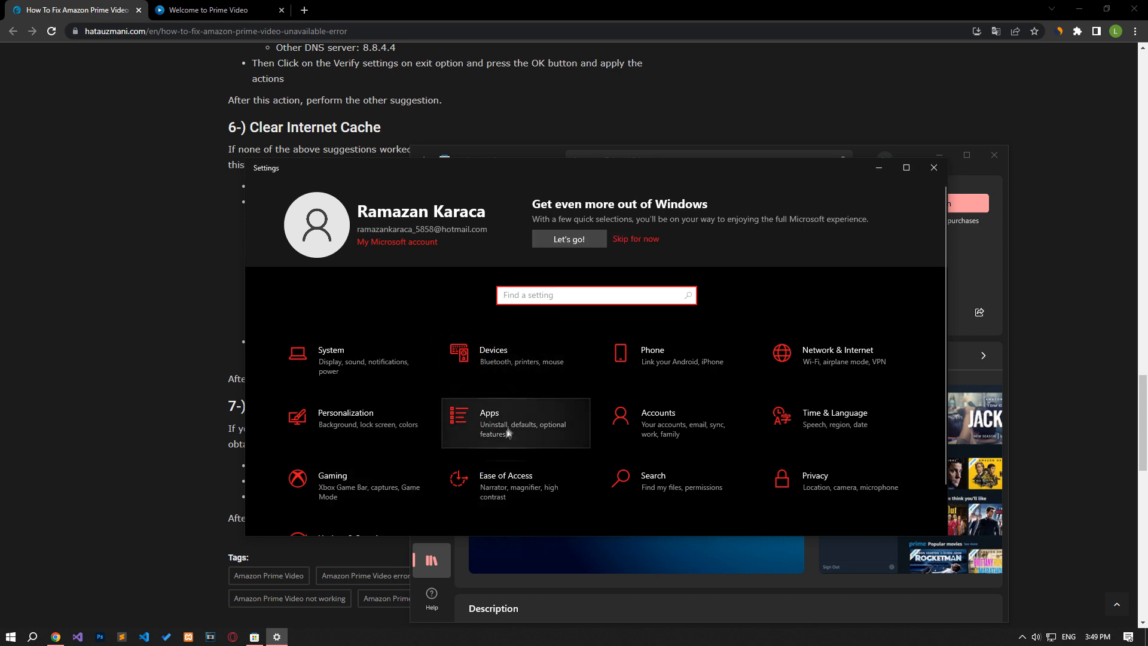
# - Find Prime Video under Apps & features by searching 'Amazon' and reach its Advanced options
pyautogui.click(489, 423)
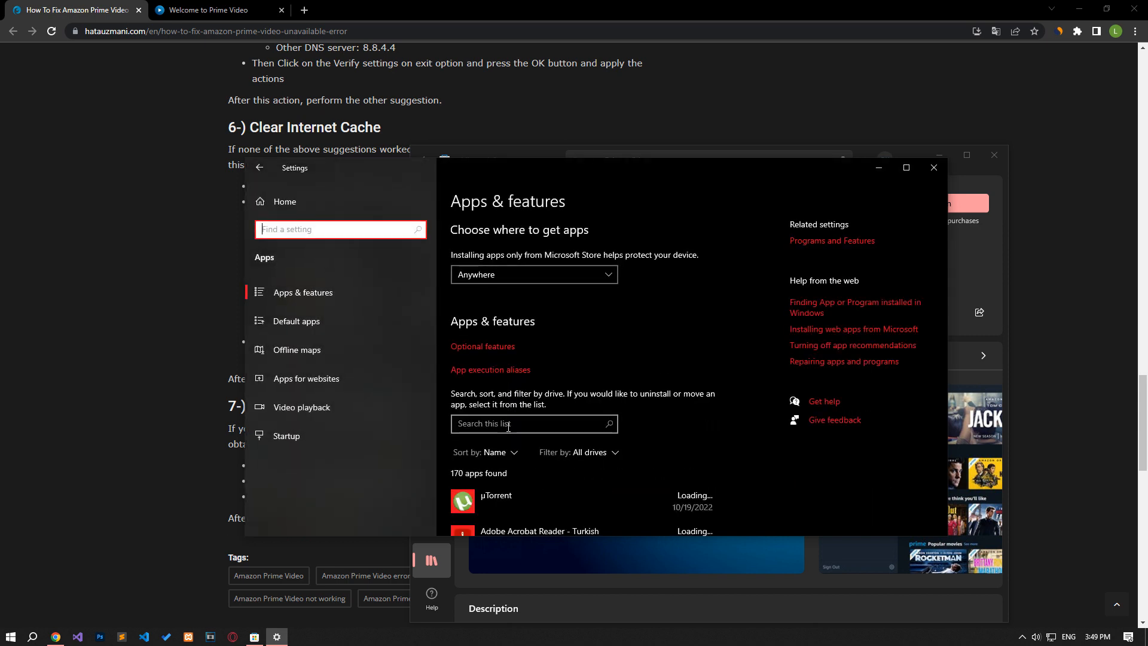
pyautogui.write('Amazon')
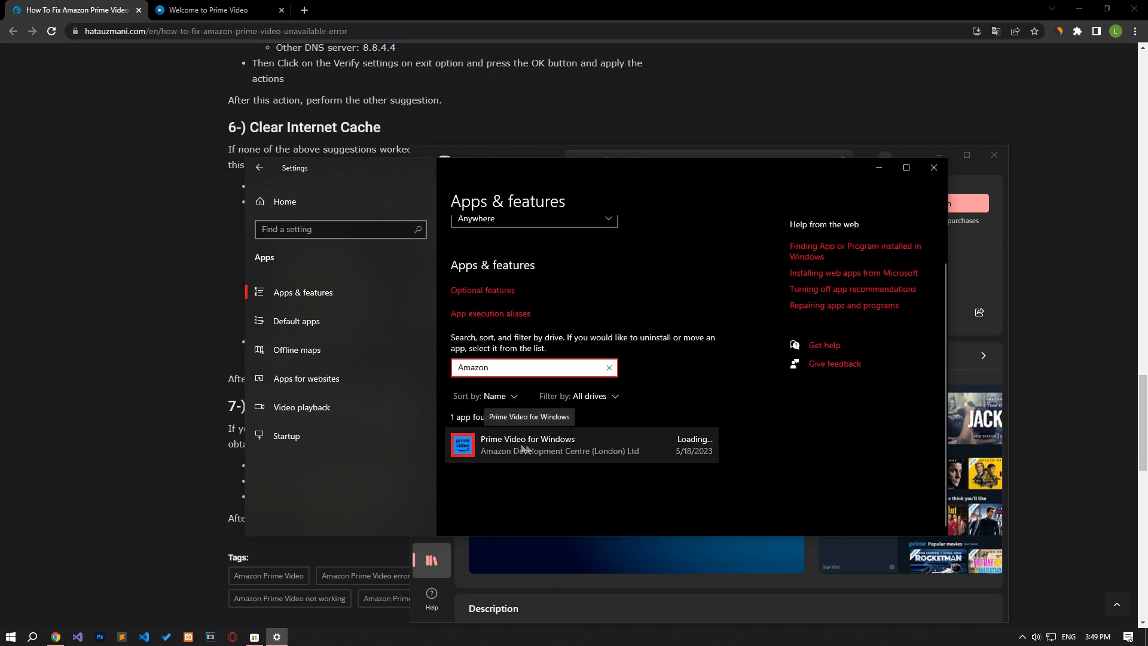
pyautogui.click(559, 445)
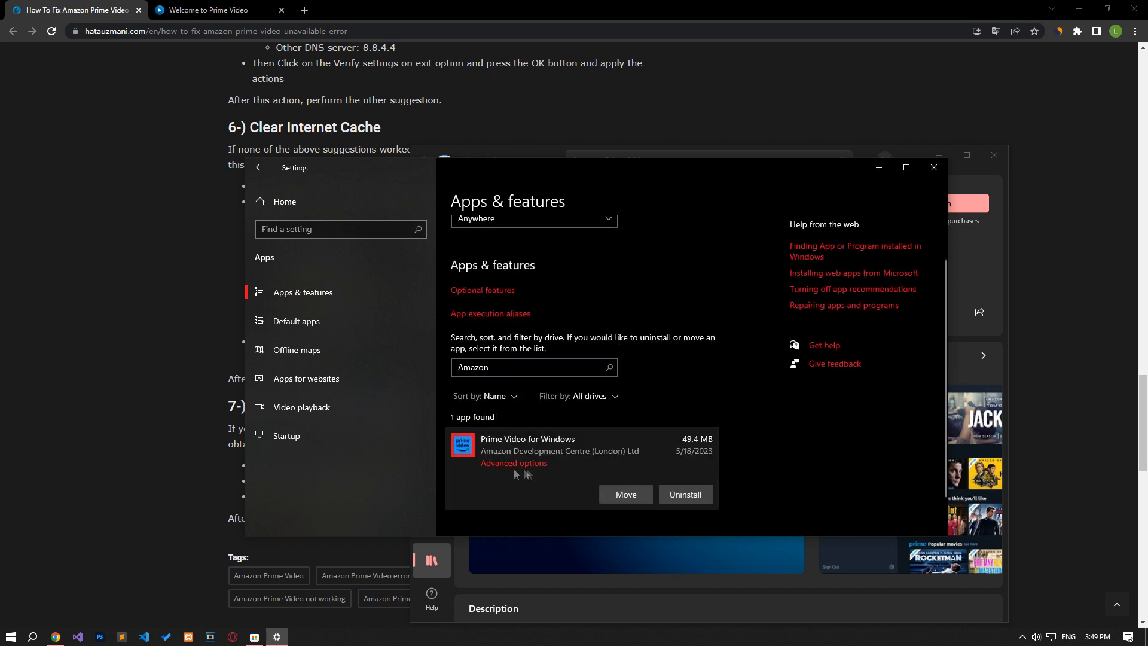
pyautogui.click(513, 463)
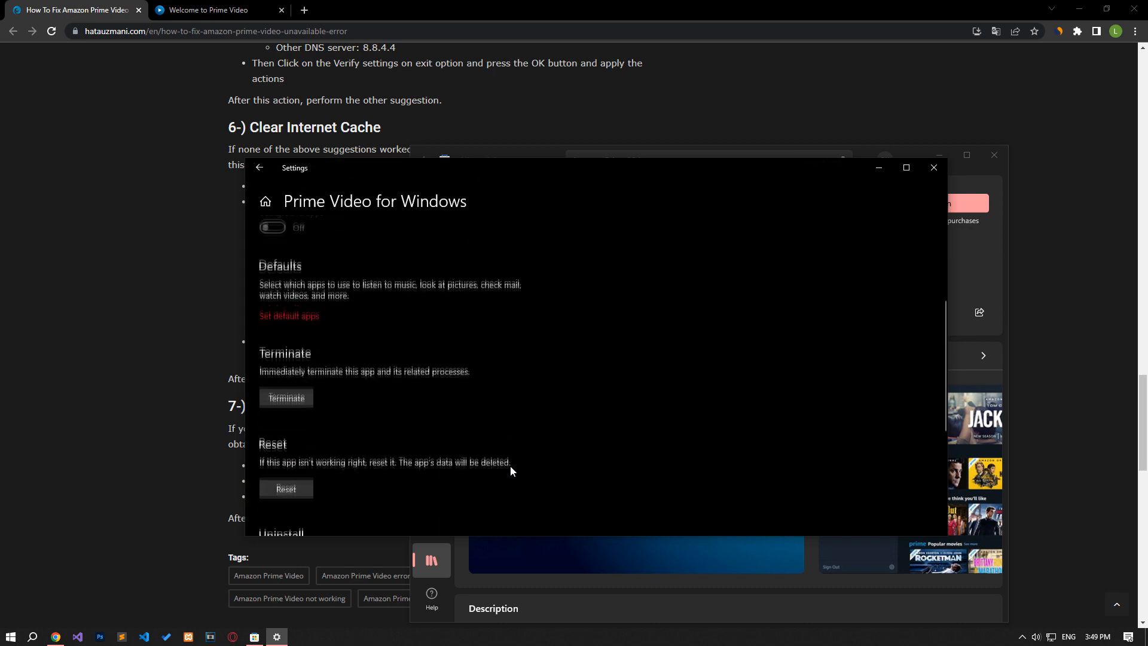
# - Reset the Prime Video app and confirm deleting its data
pyautogui.scroll(-3)
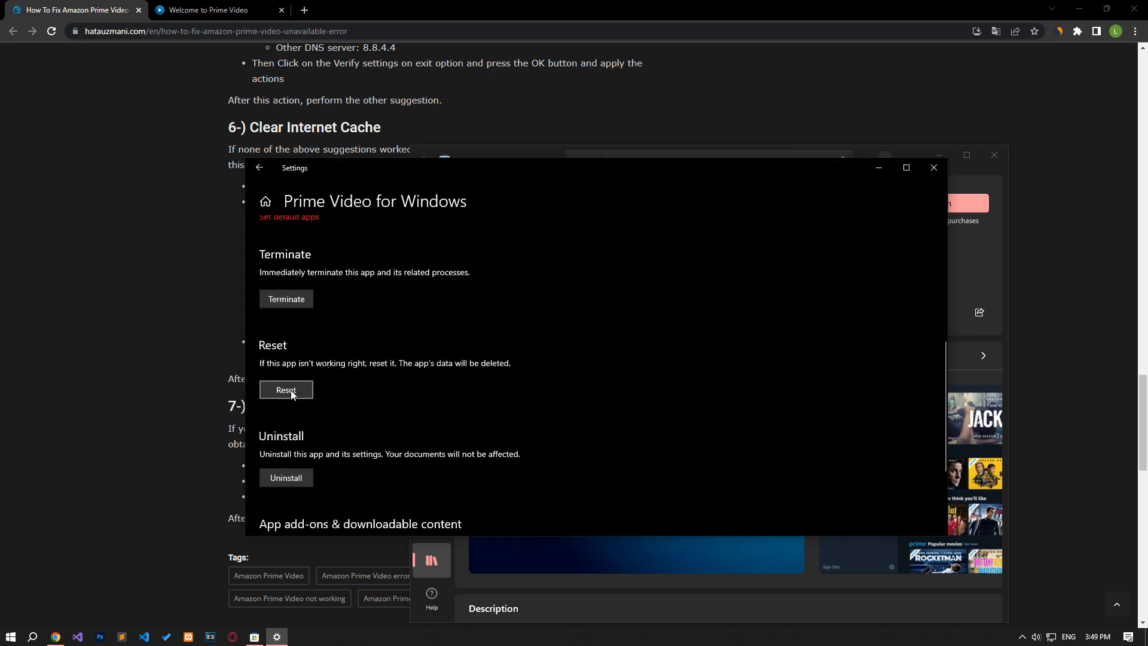
pyautogui.click(286, 389)
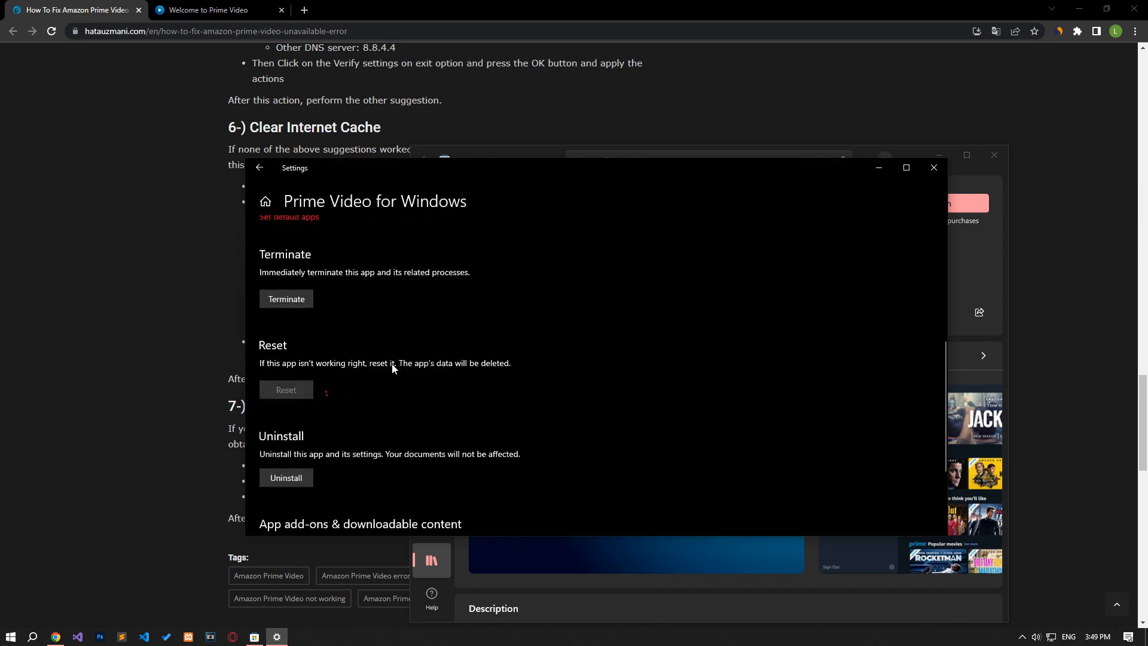
pyautogui.click(286, 388)
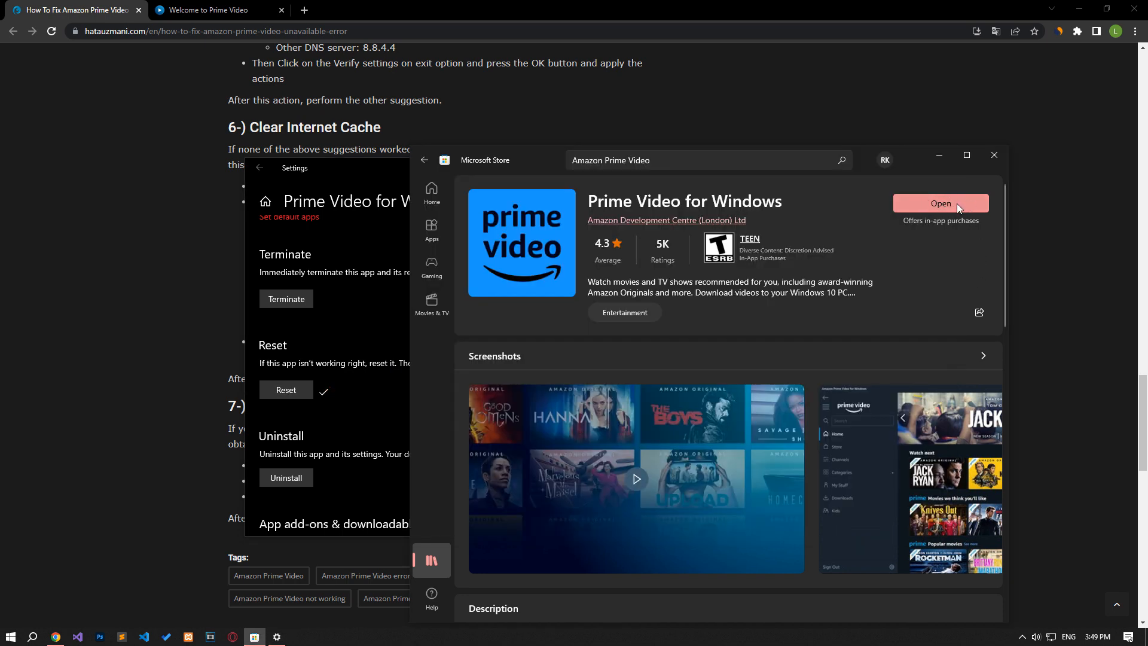
# - Launch the reset Prime Video app to its welcome screen and close it
pyautogui.click(940, 204)
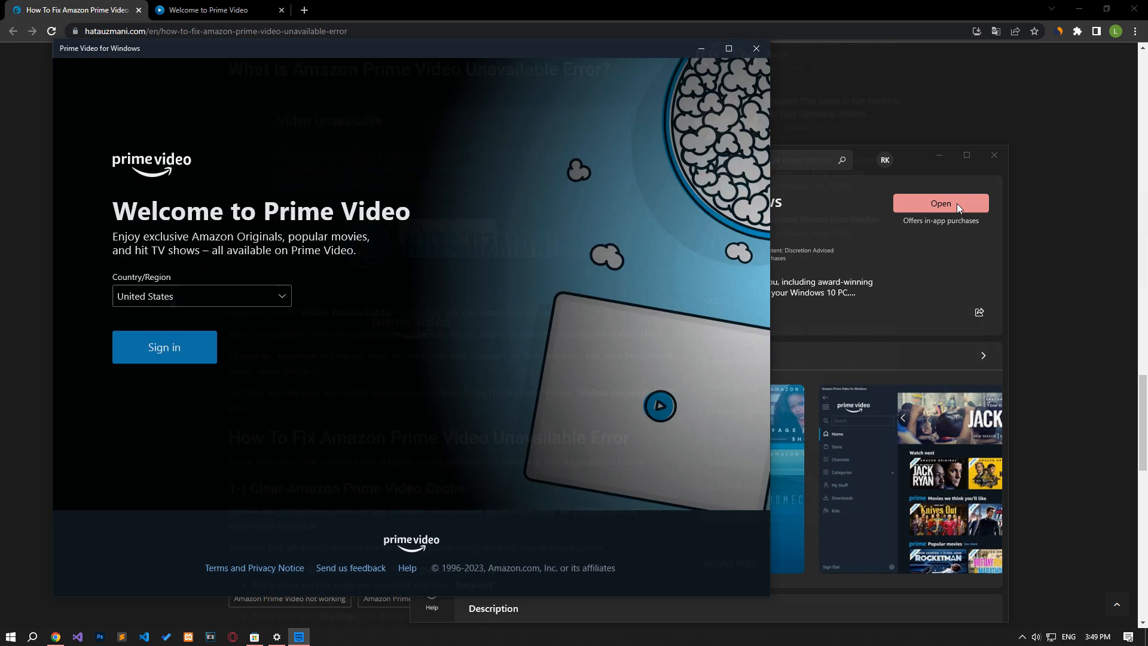
pyautogui.click(756, 49)
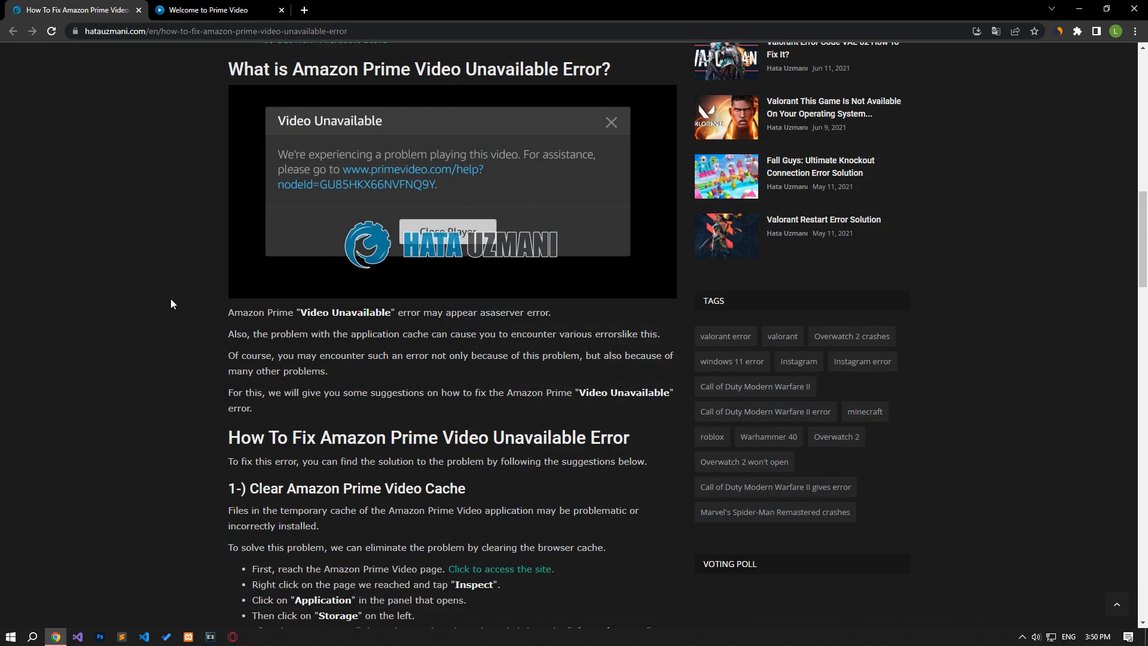